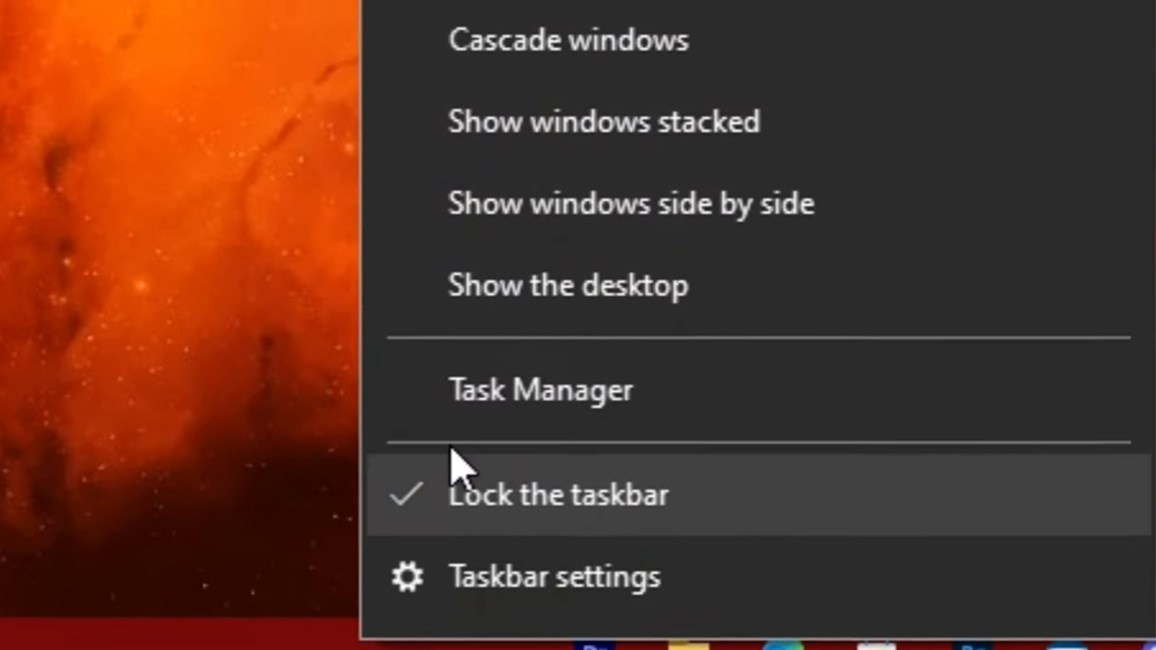
Show the 'HOW TO FIX 100% CPU USAGE' title and bring up the Quick Link system menu
{"action": "left_click", "coordinate": [540, 390]}
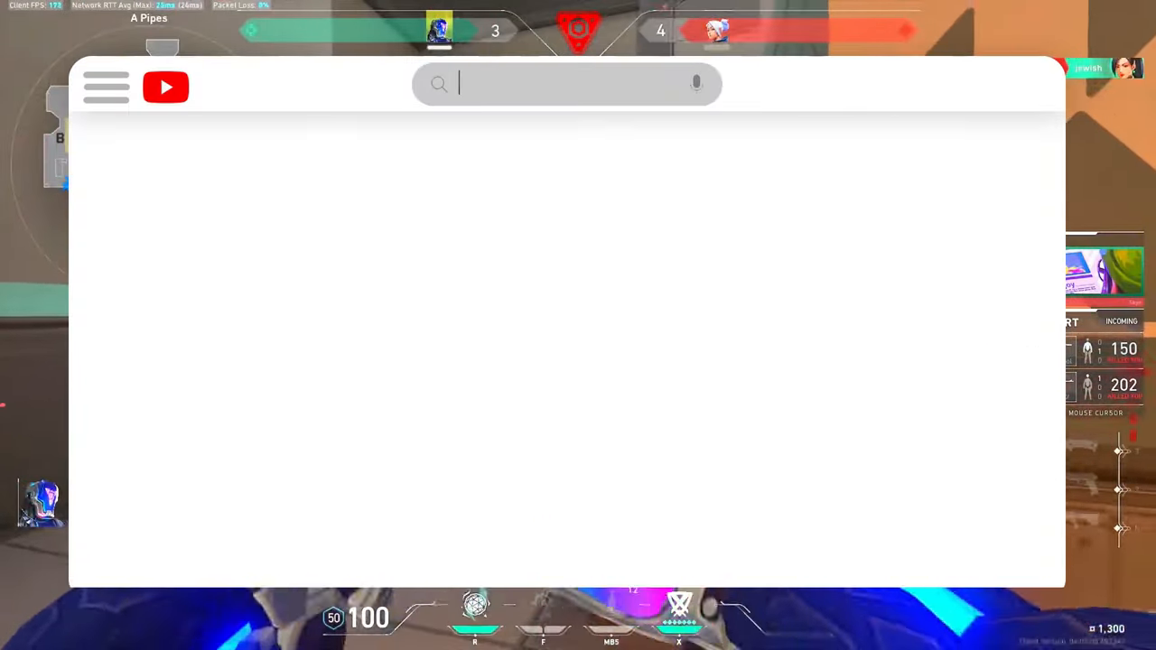
{"action": "type", "text": "HOW TO FIX 100% CPU USAGE"}
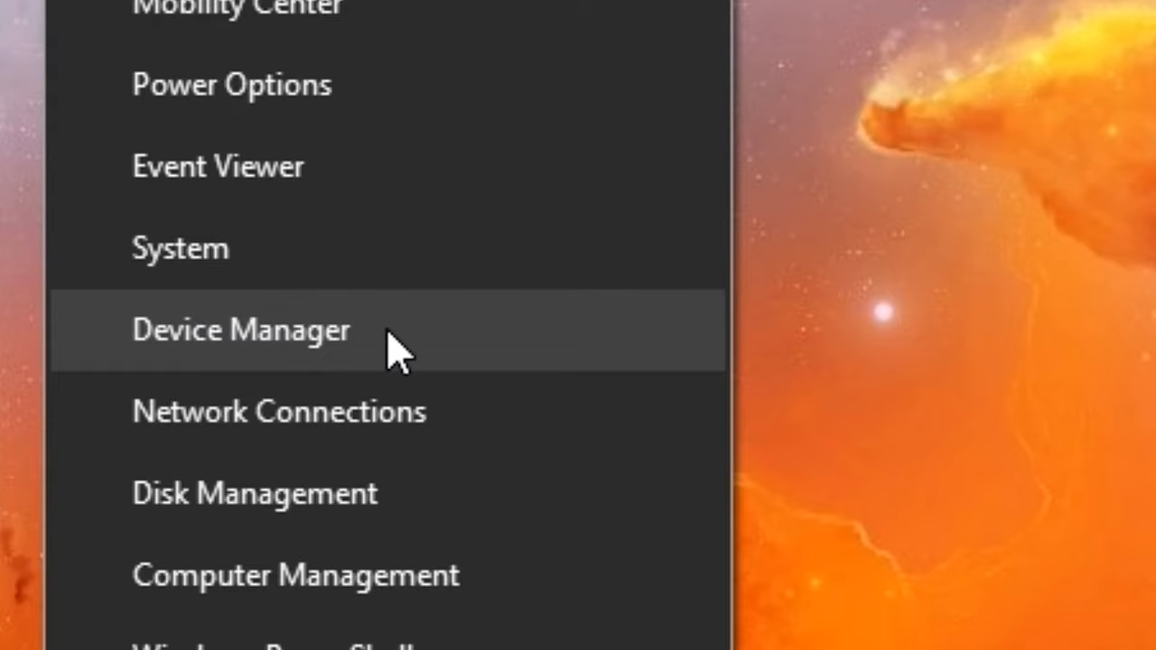
In Device Manager, locate High precision event timer under System devices and view its properties
{"action": "left_click", "coordinate": [242, 329]}
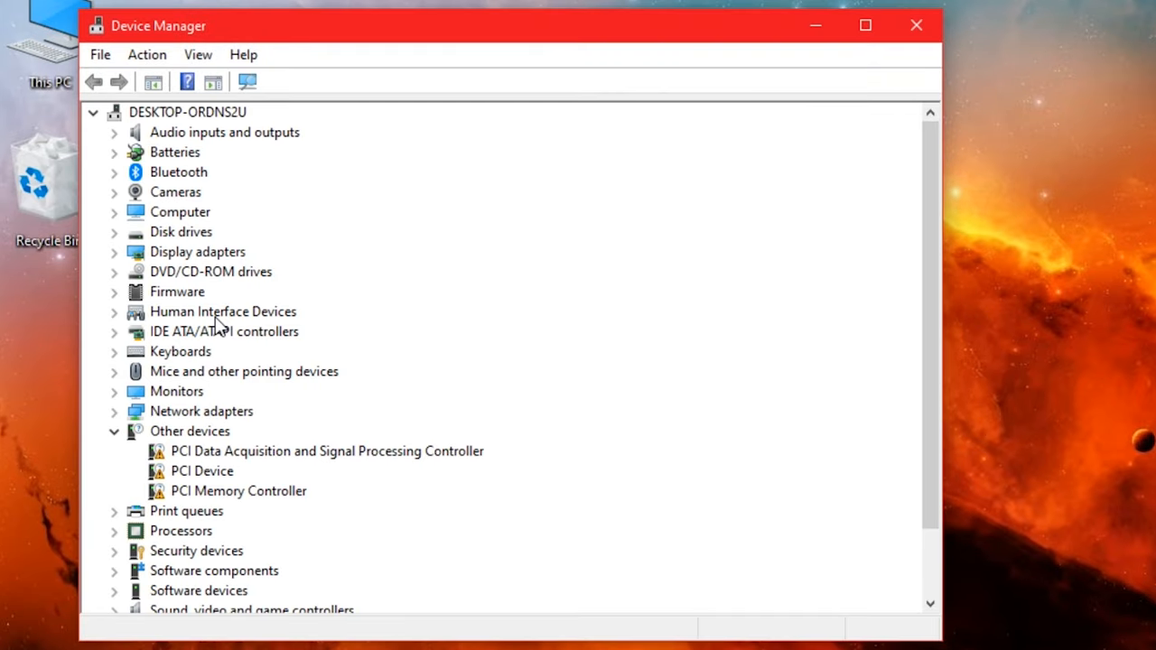
{"action": "mouse_move", "coordinate": [121, 448]}
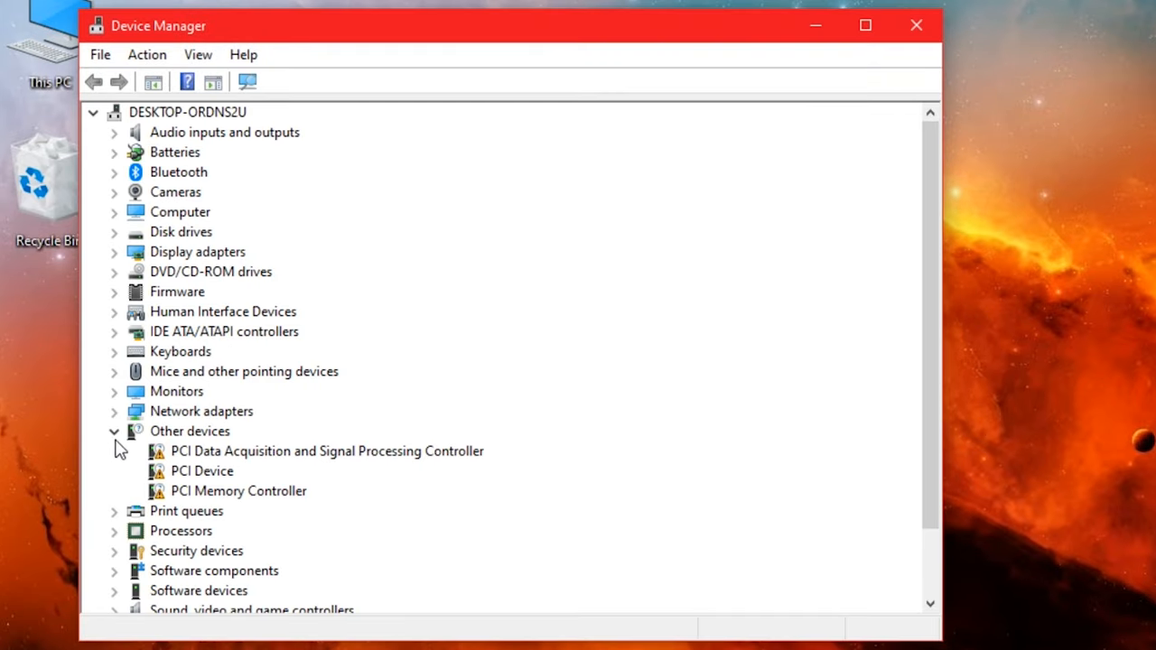
{"action": "left_click", "coordinate": [114, 430]}
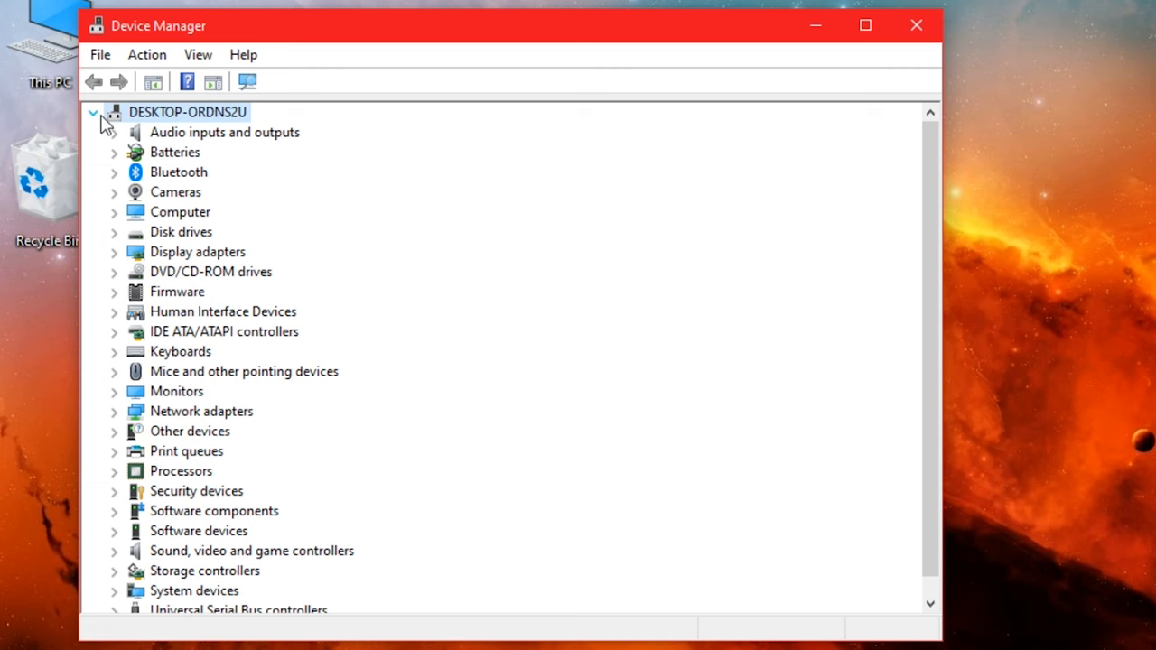
{"action": "mouse_move", "coordinate": [184, 325]}
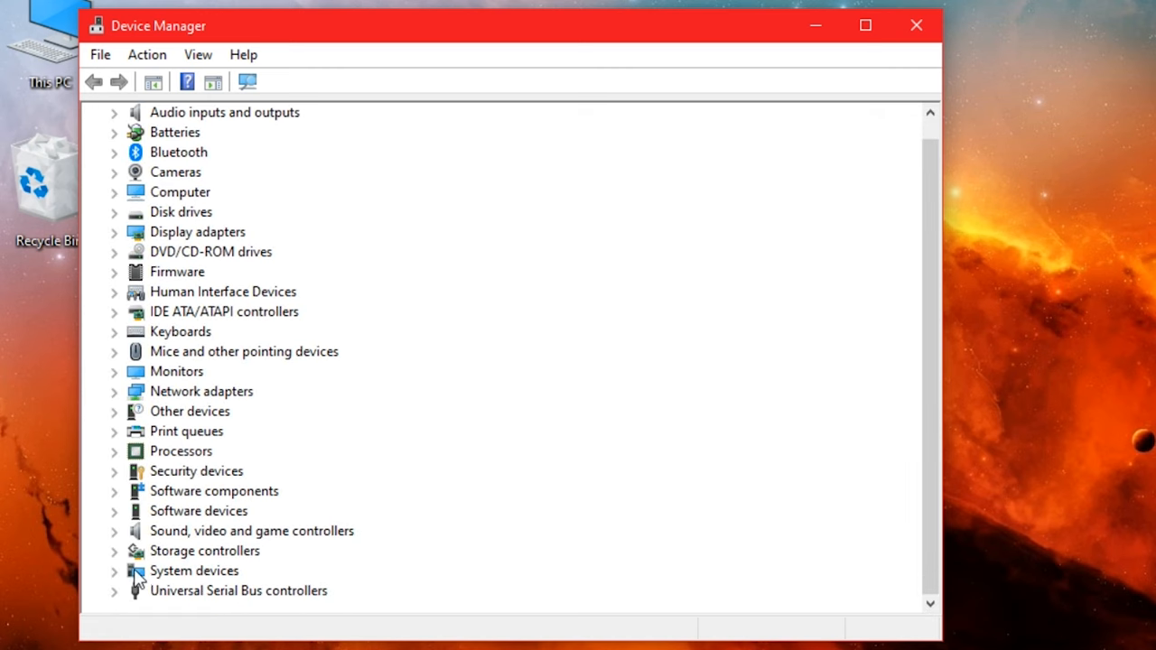
{"action": "left_click", "coordinate": [194, 571]}
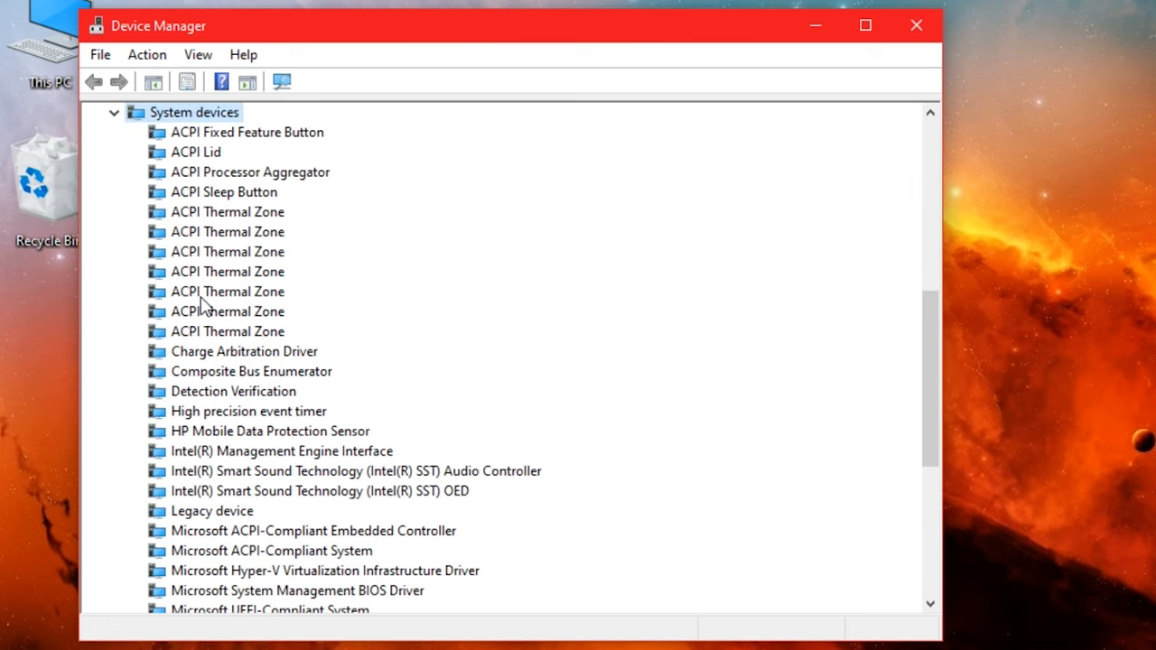
{"action": "left_click", "coordinate": [250, 412]}
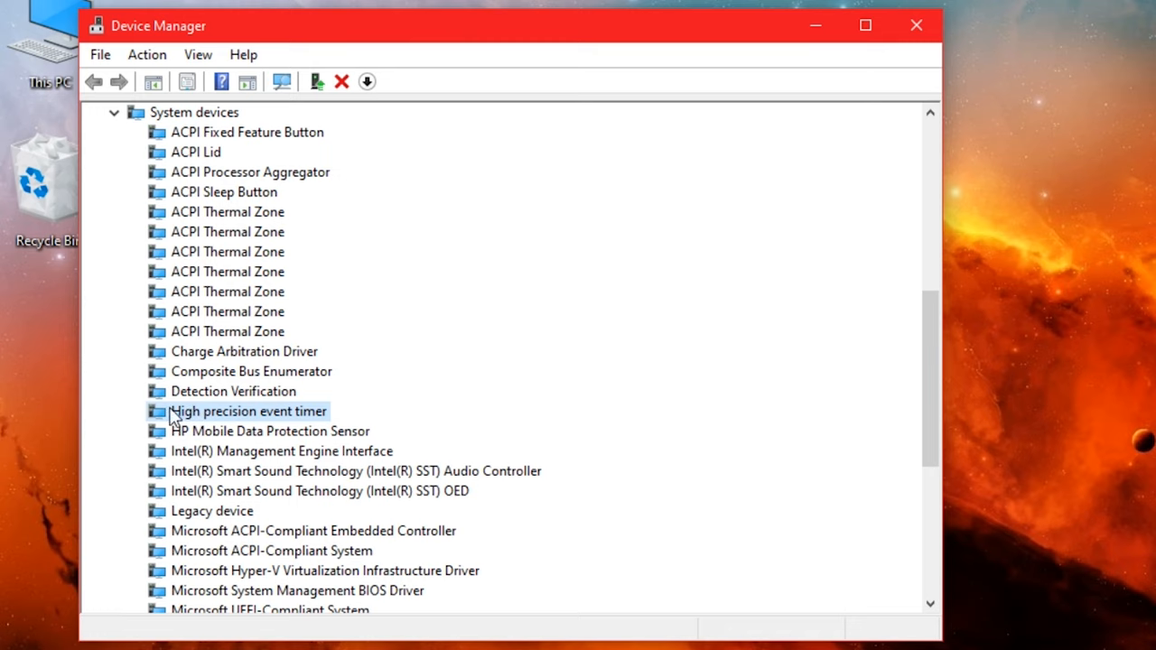
{"action": "right_click", "coordinate": [249, 412]}
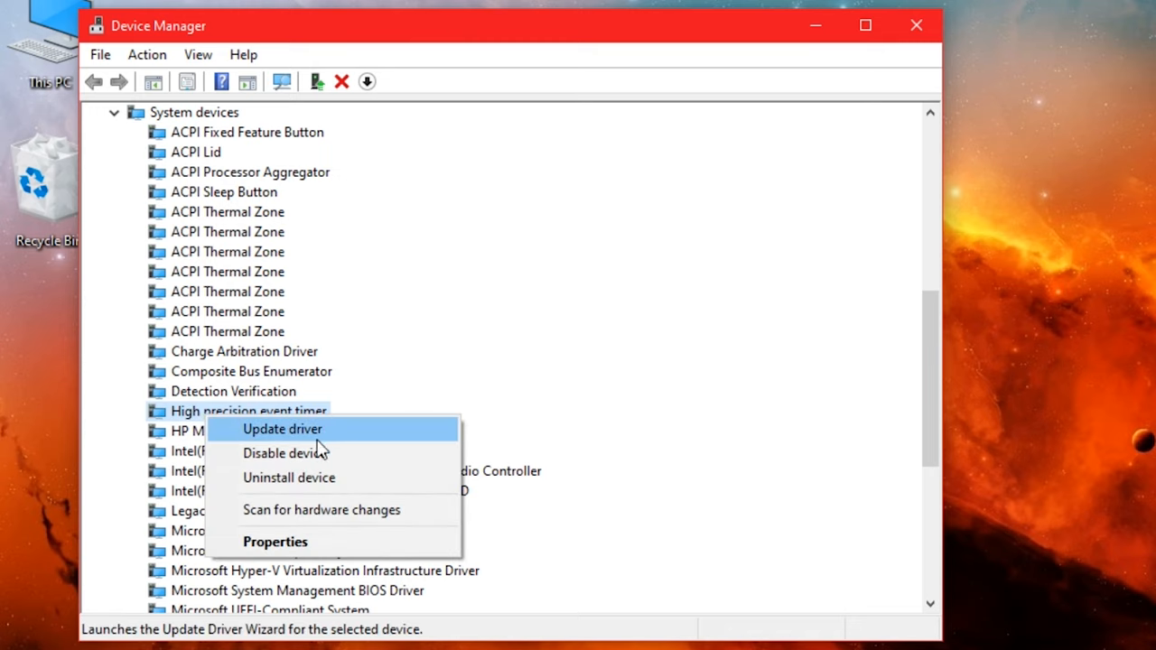
{"action": "left_click", "coordinate": [282, 429]}
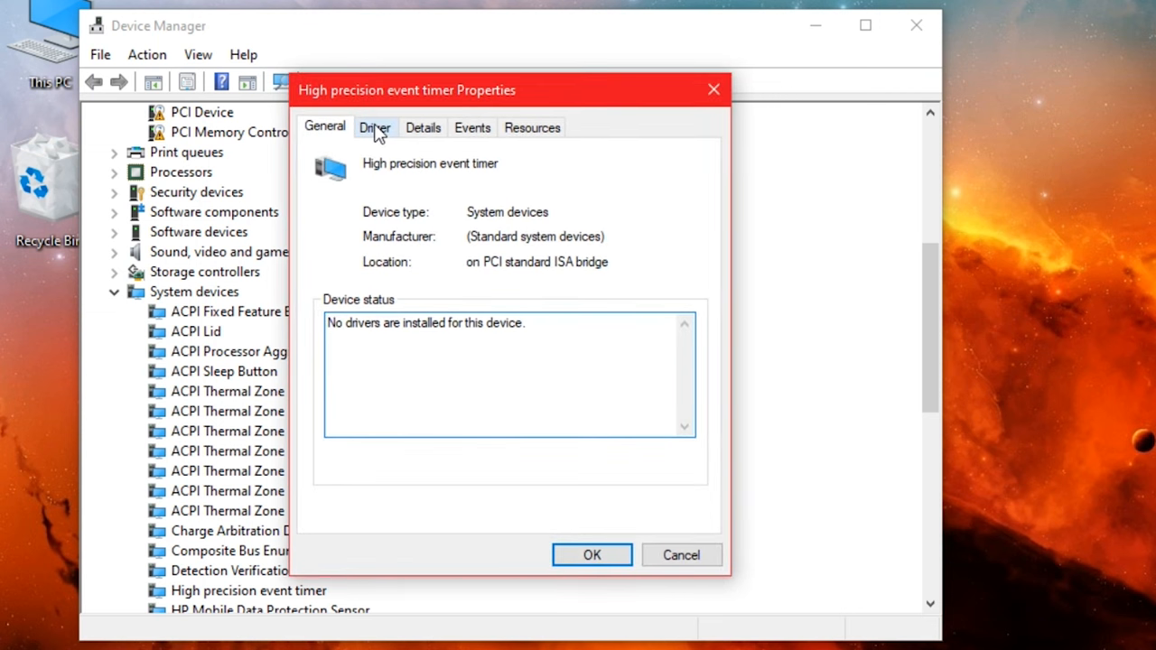
Disable the High precision event timer from its Driver settings, confirm, and close Device Manager
{"action": "left_click", "coordinate": [376, 126]}
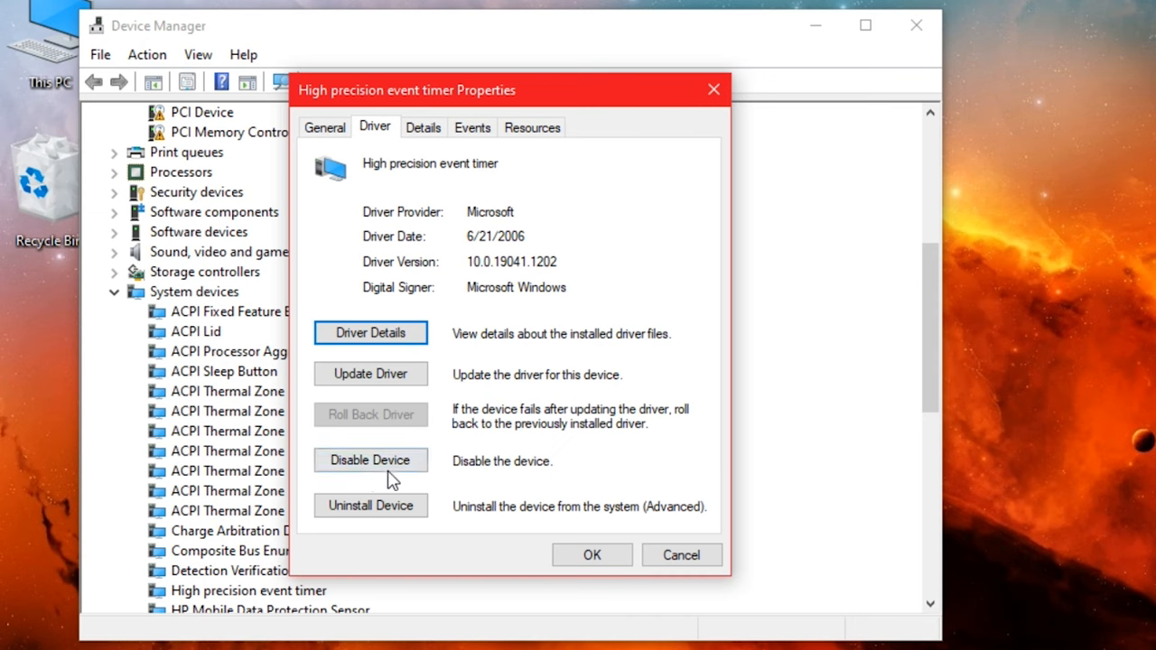
{"action": "left_click", "coordinate": [370, 460]}
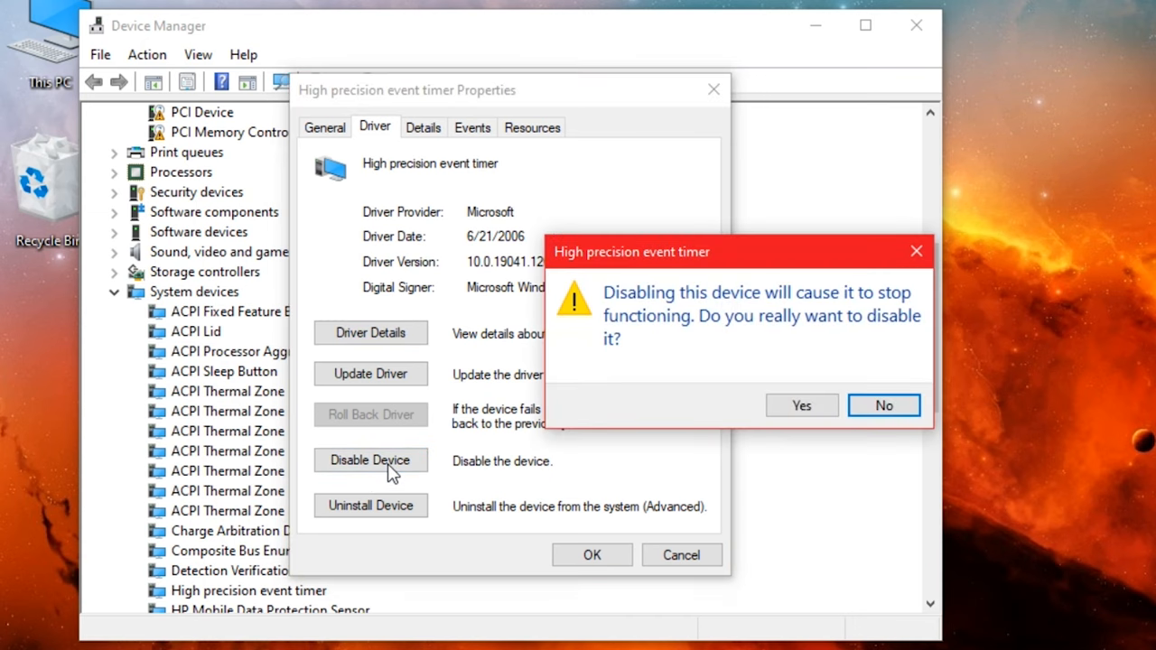
{"action": "left_click", "coordinate": [802, 404]}
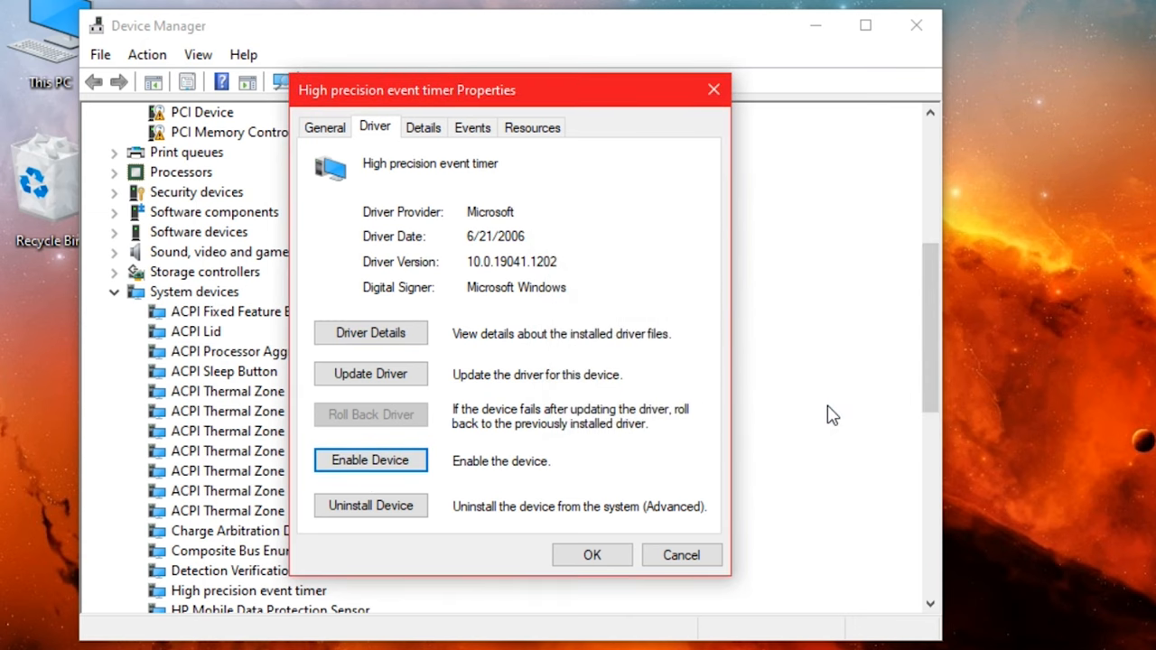
{"action": "mouse_move", "coordinate": [567, 522]}
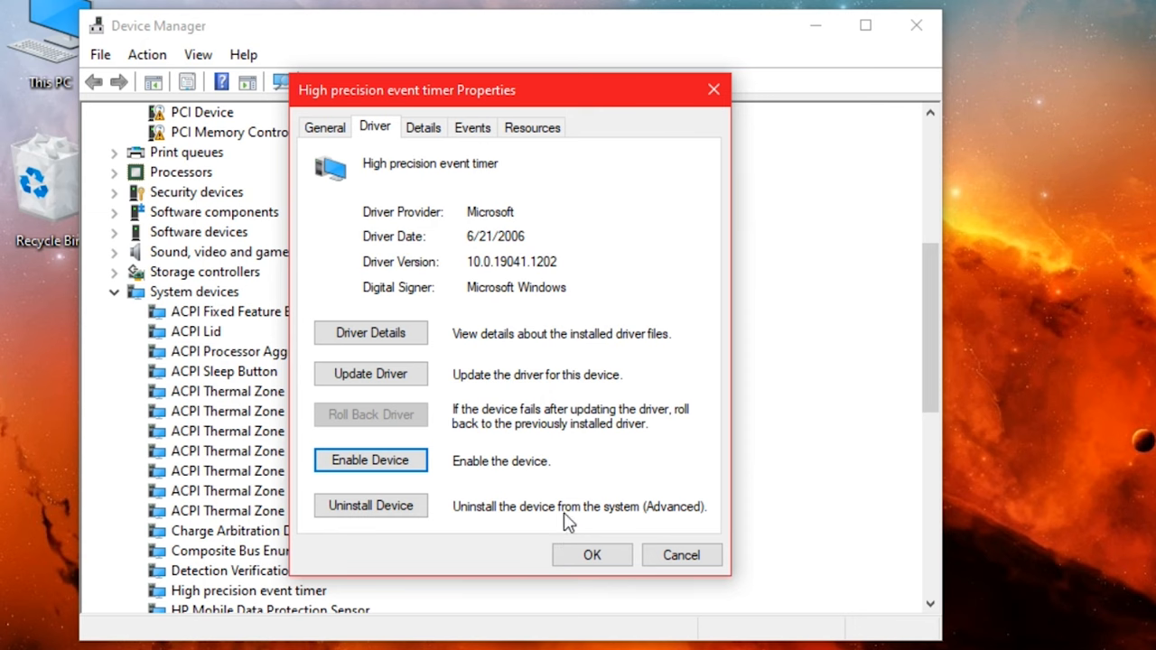
{"action": "left_click", "coordinate": [592, 555]}
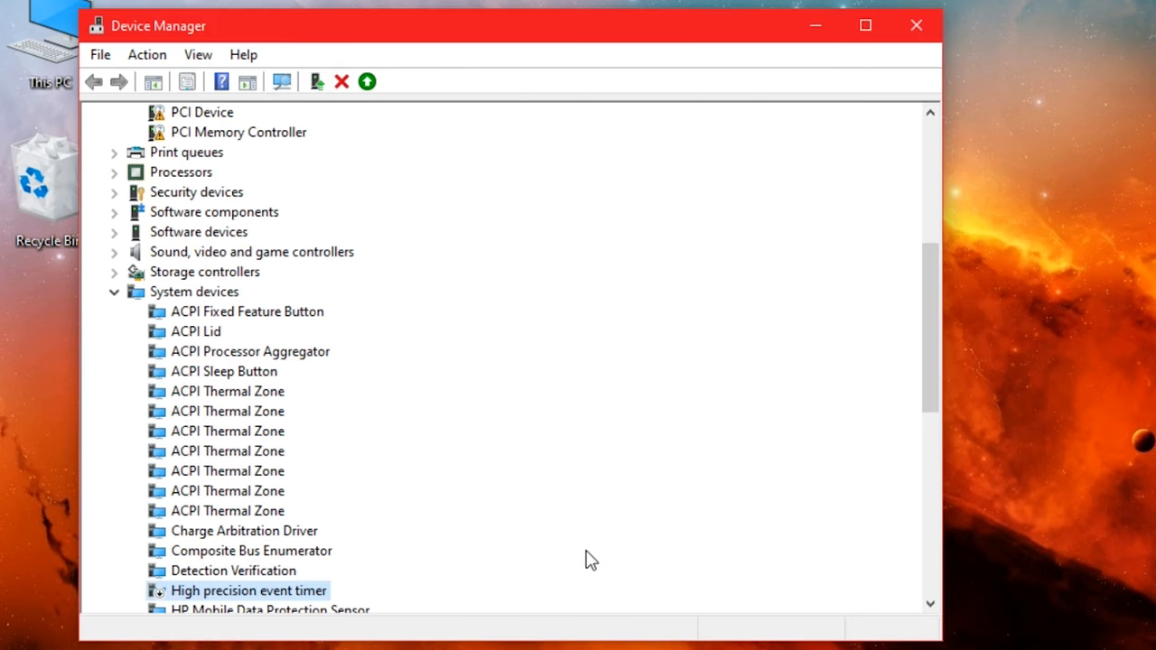
{"action": "left_click", "coordinate": [914, 25]}
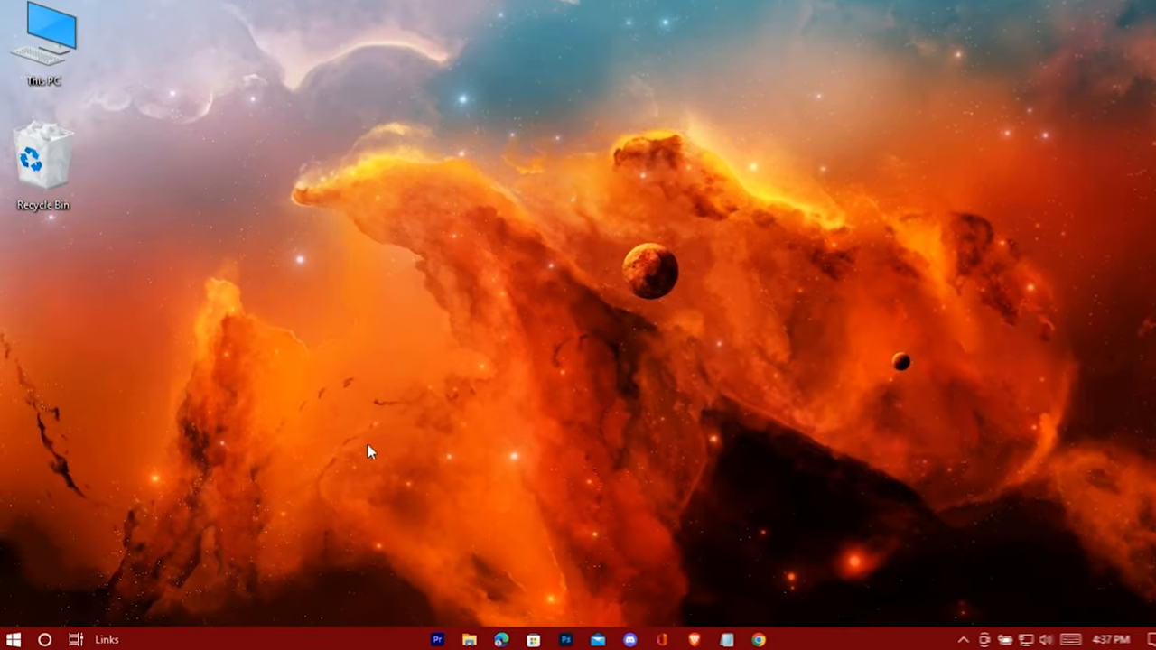
{"action": "left_click", "coordinate": [14, 640]}
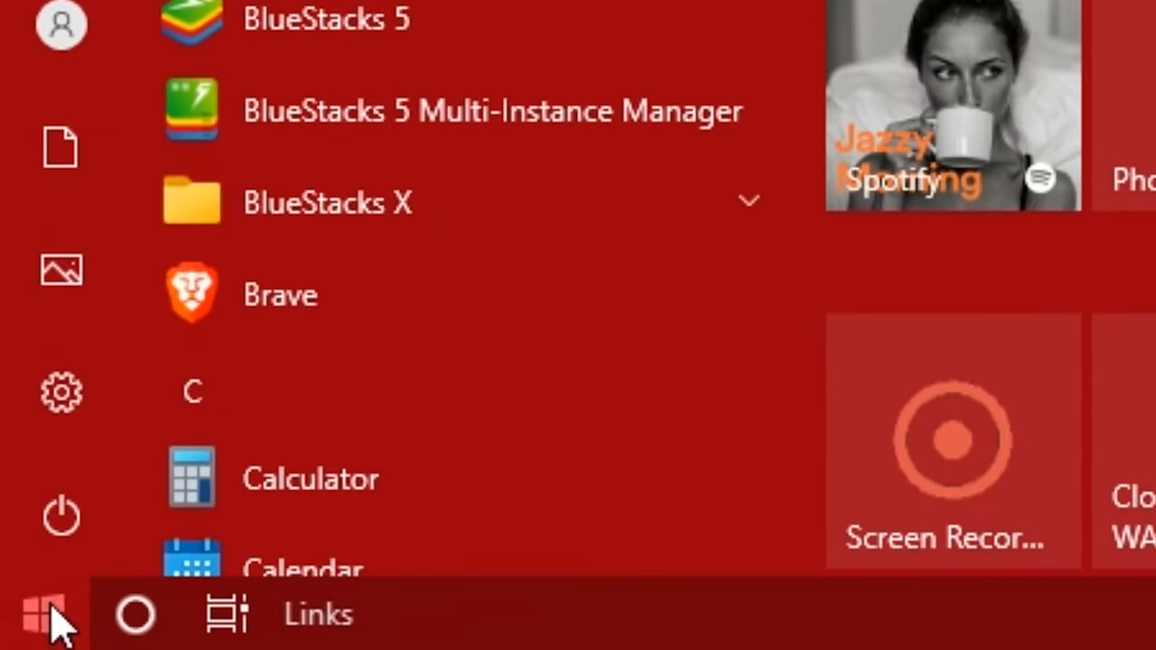
{"action": "left_click", "coordinate": [62, 390]}
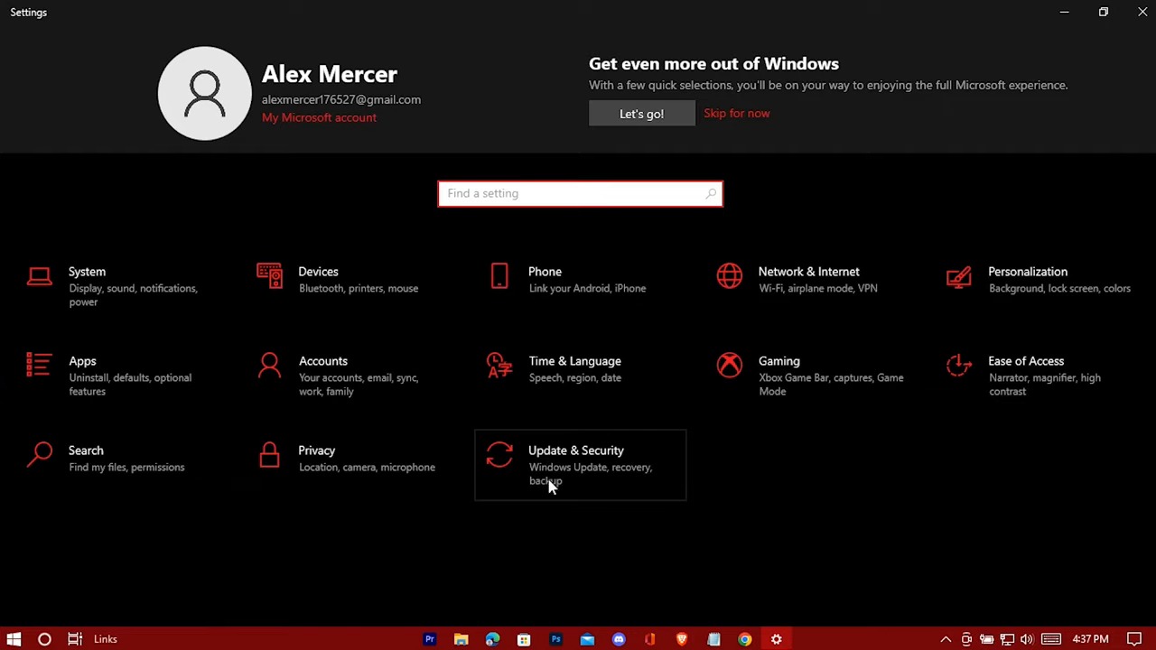
{"action": "left_click", "coordinate": [578, 466]}
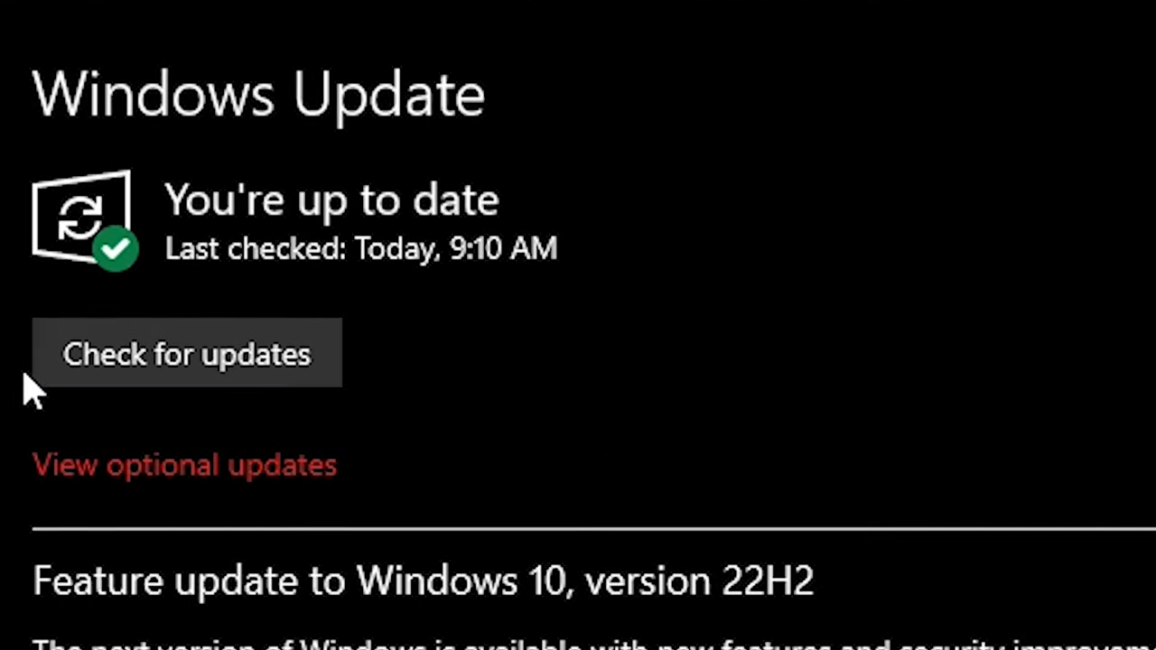
{"action": "left_click", "coordinate": [188, 353]}
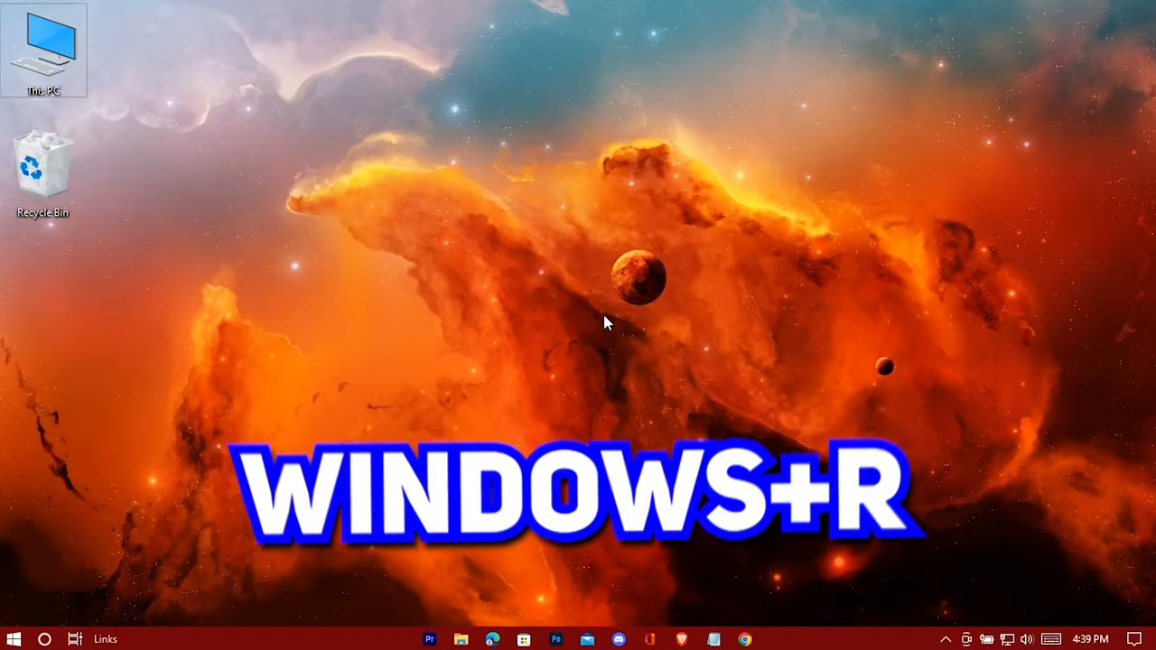
Launch System Configuration and set the advanced boot option Number of processors to 4
{"action": "key", "text": "Win+r"}
{"action": "type", "text": "msconfig"}
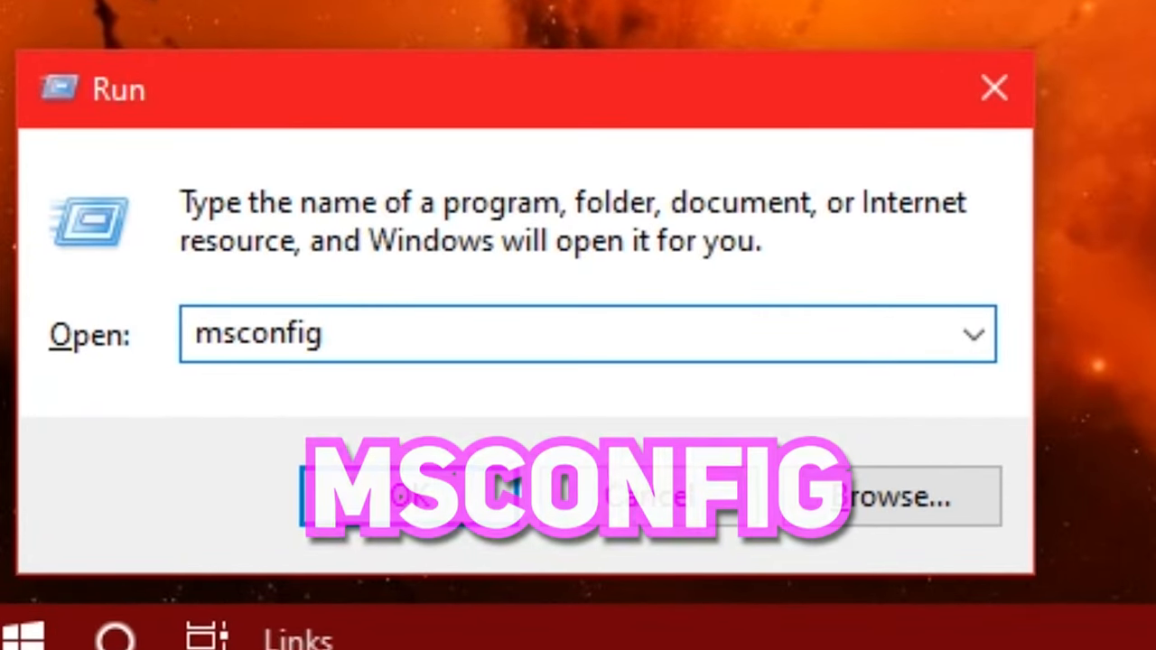
{"action": "key", "text": "Return"}
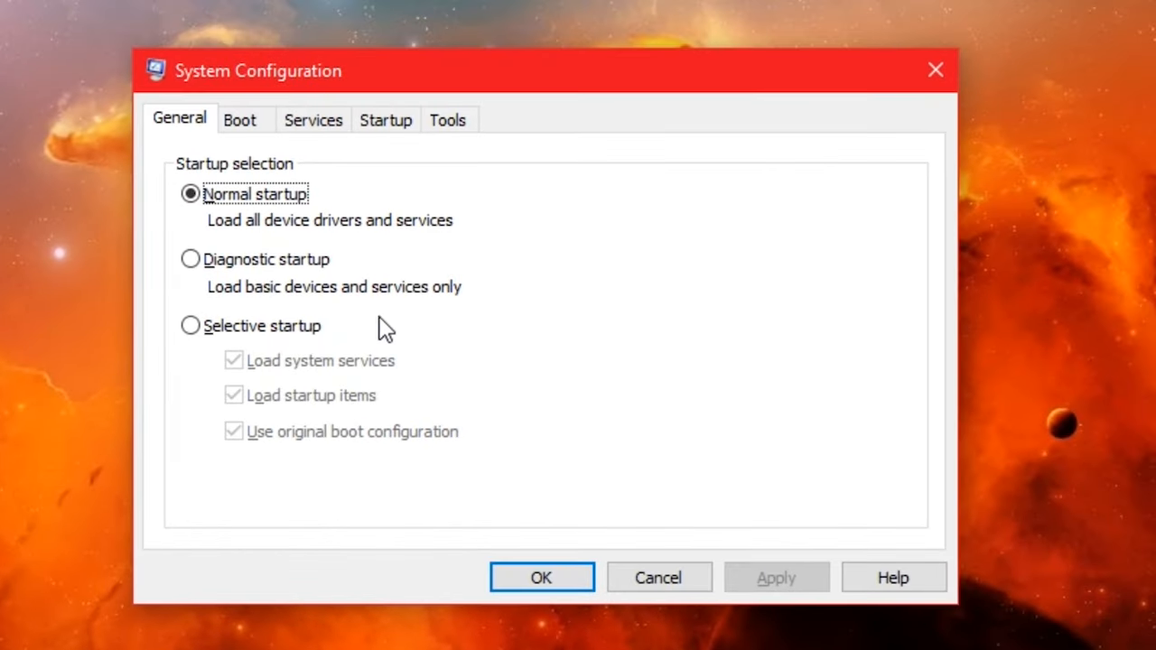
{"action": "left_click", "coordinate": [239, 119]}
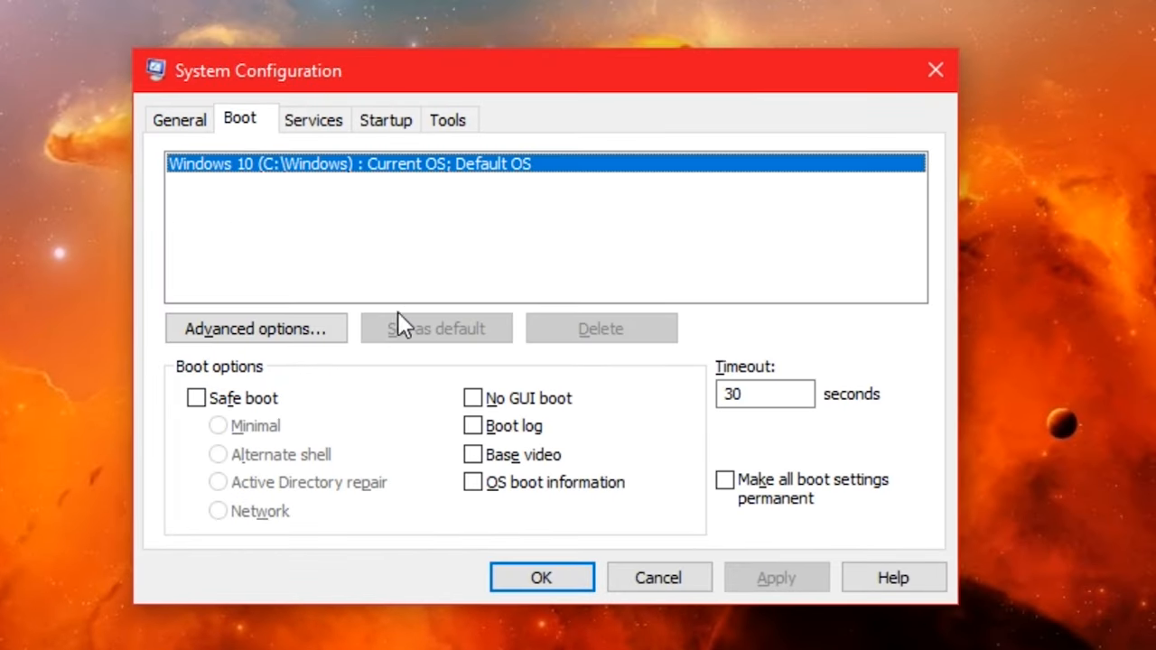
{"action": "left_click", "coordinate": [256, 329]}
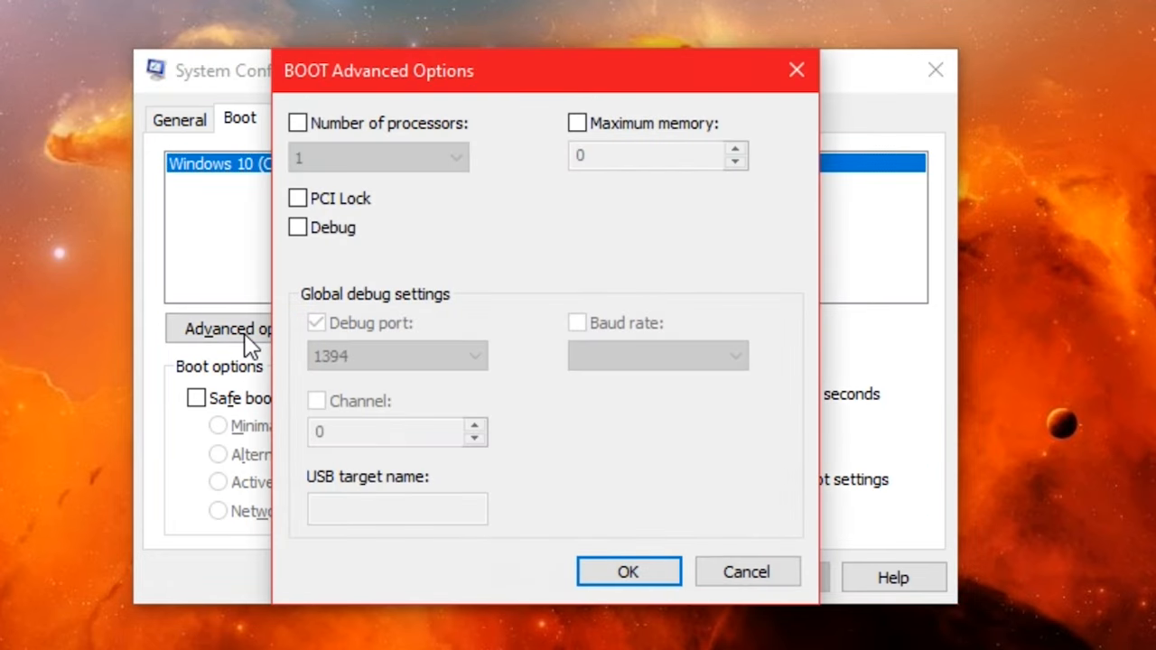
{"action": "left_click", "coordinate": [296, 123]}
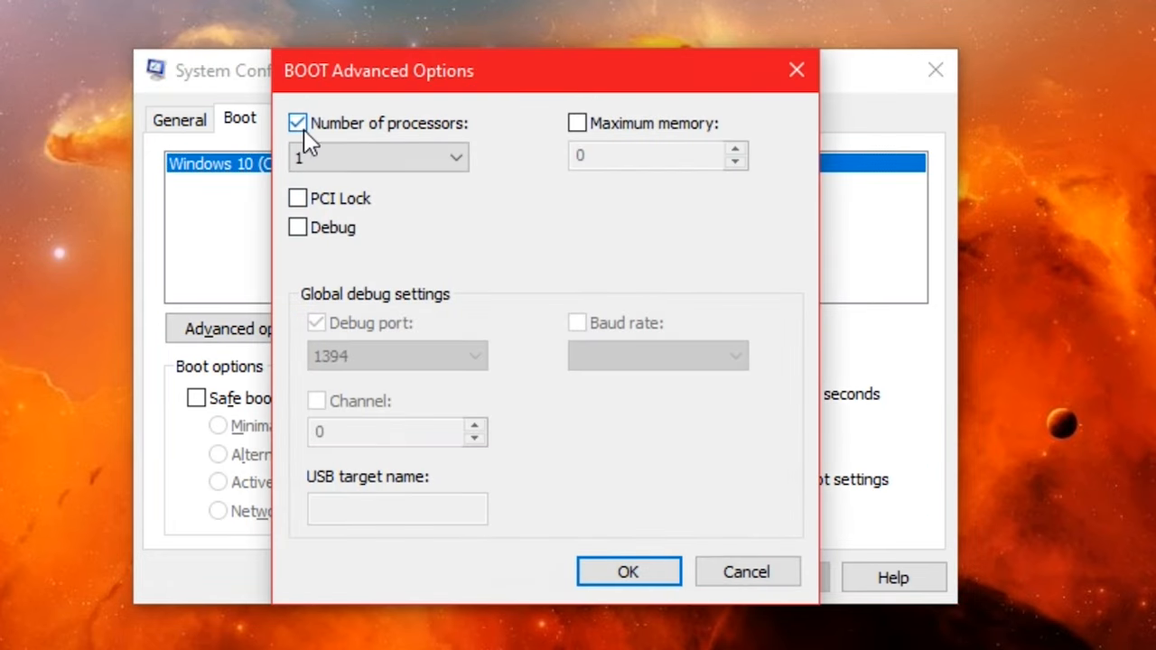
{"action": "left_click", "coordinate": [455, 157]}
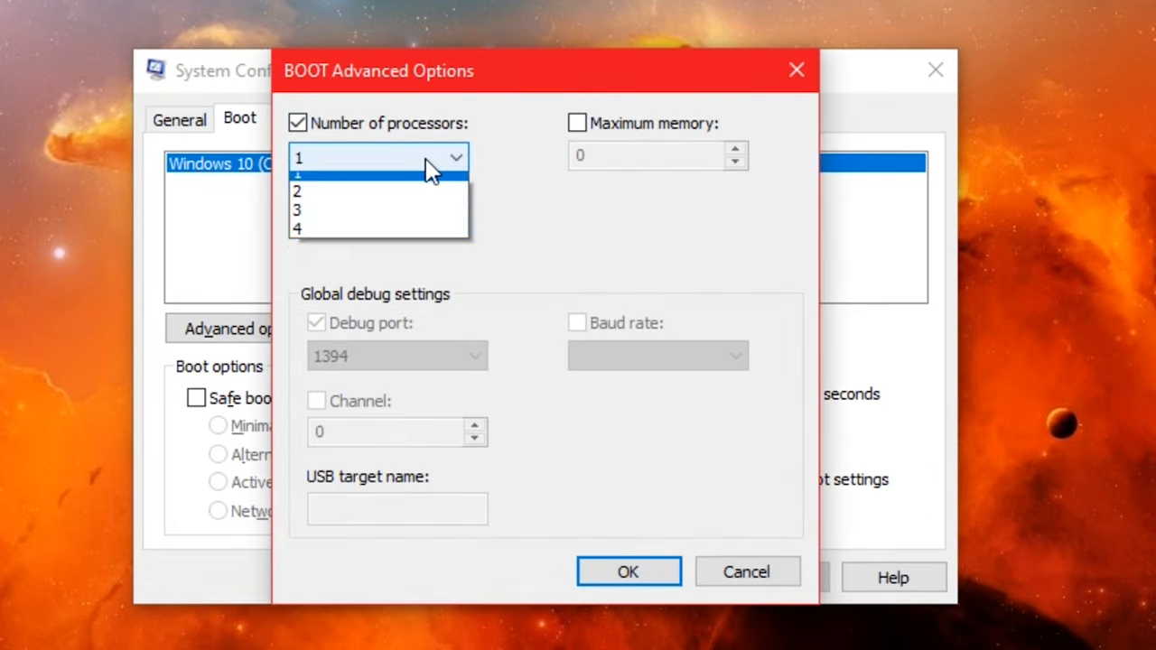
{"action": "left_click", "coordinate": [296, 228]}
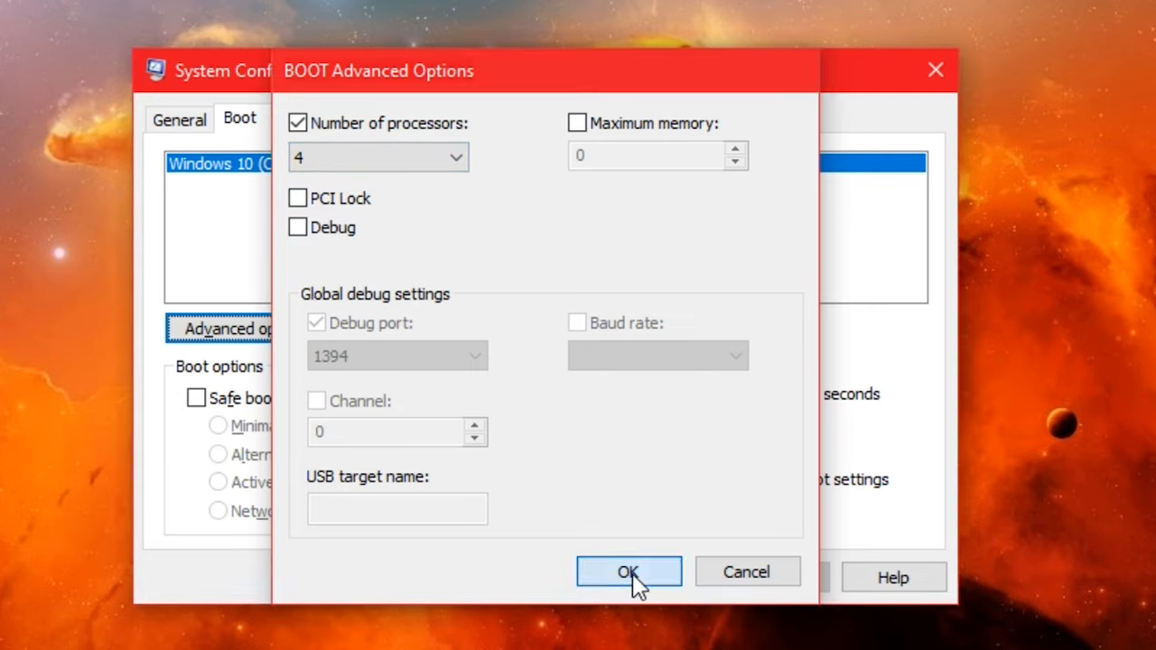
Apply the boot settings and exit System Configuration without restarting
{"action": "left_click", "coordinate": [629, 571]}
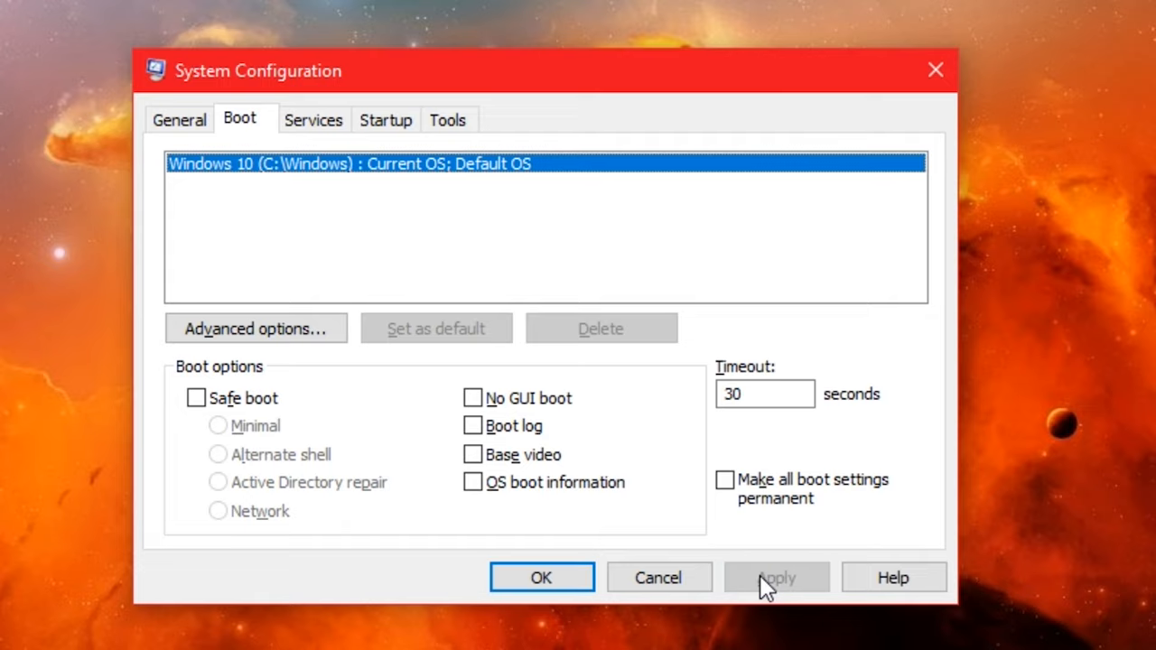
{"action": "left_click", "coordinate": [540, 578]}
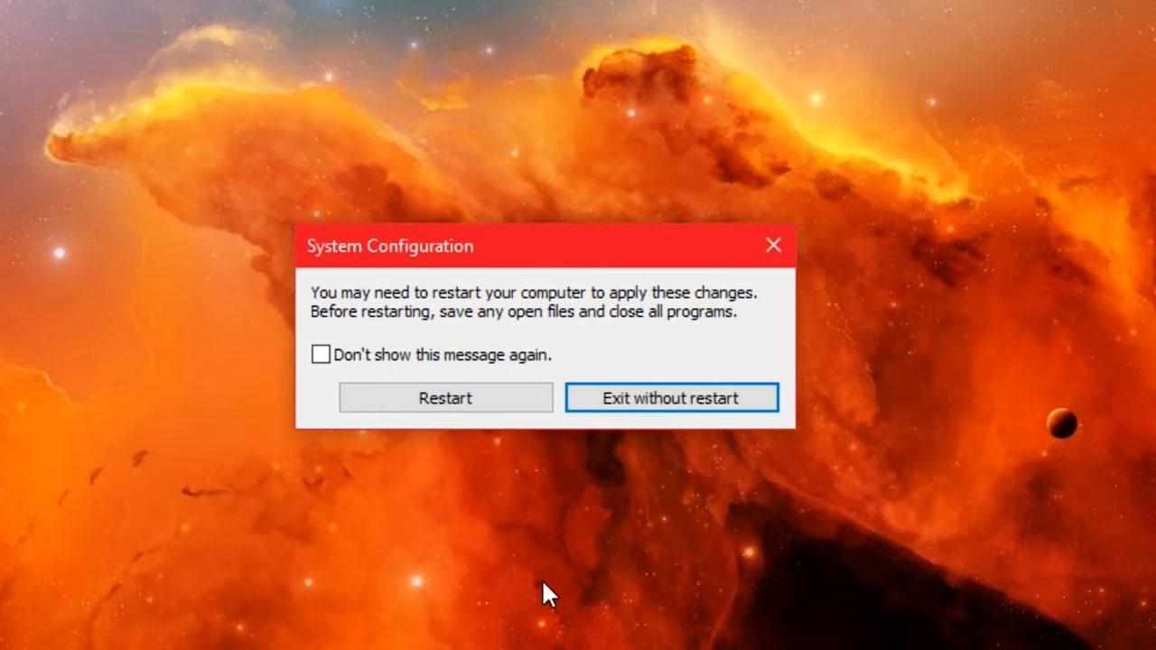
{"action": "left_click", "coordinate": [672, 399]}
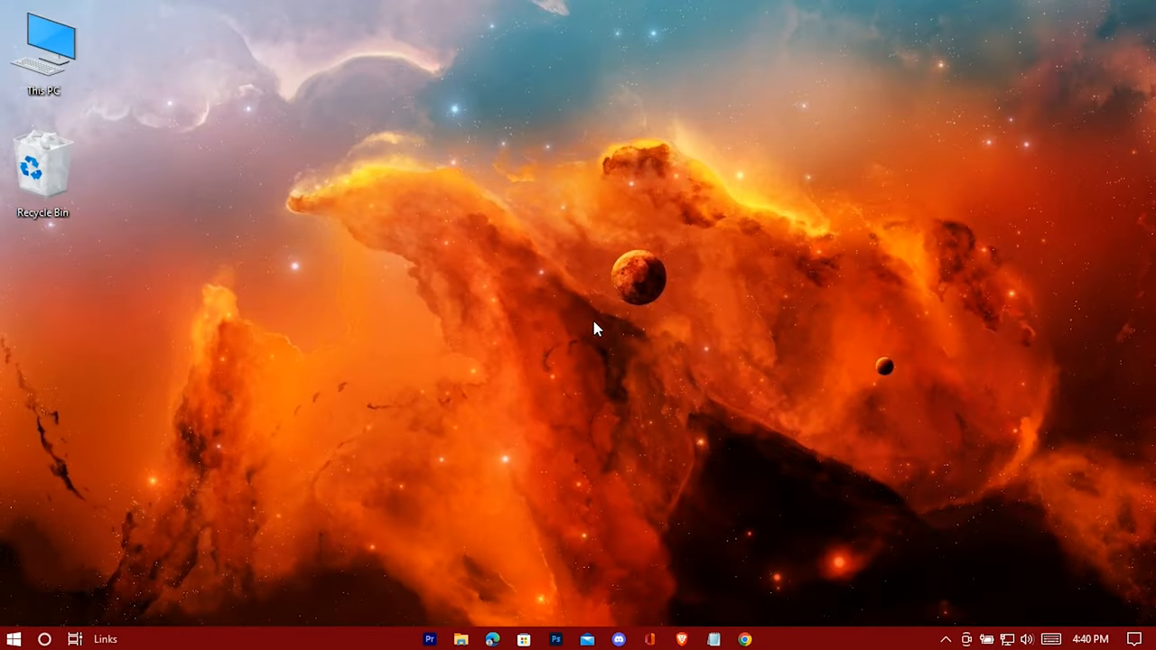
Launch the Services console via services.msc from the Run box
{"action": "key", "text": "win+r"}
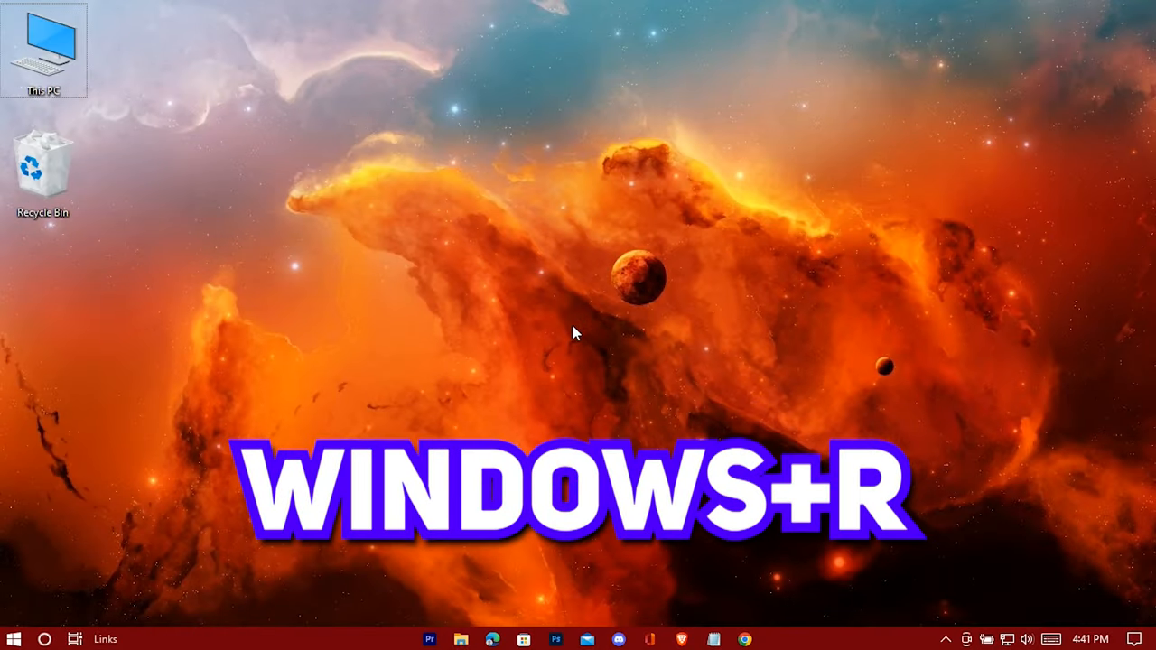
{"action": "key", "text": "Win+r"}
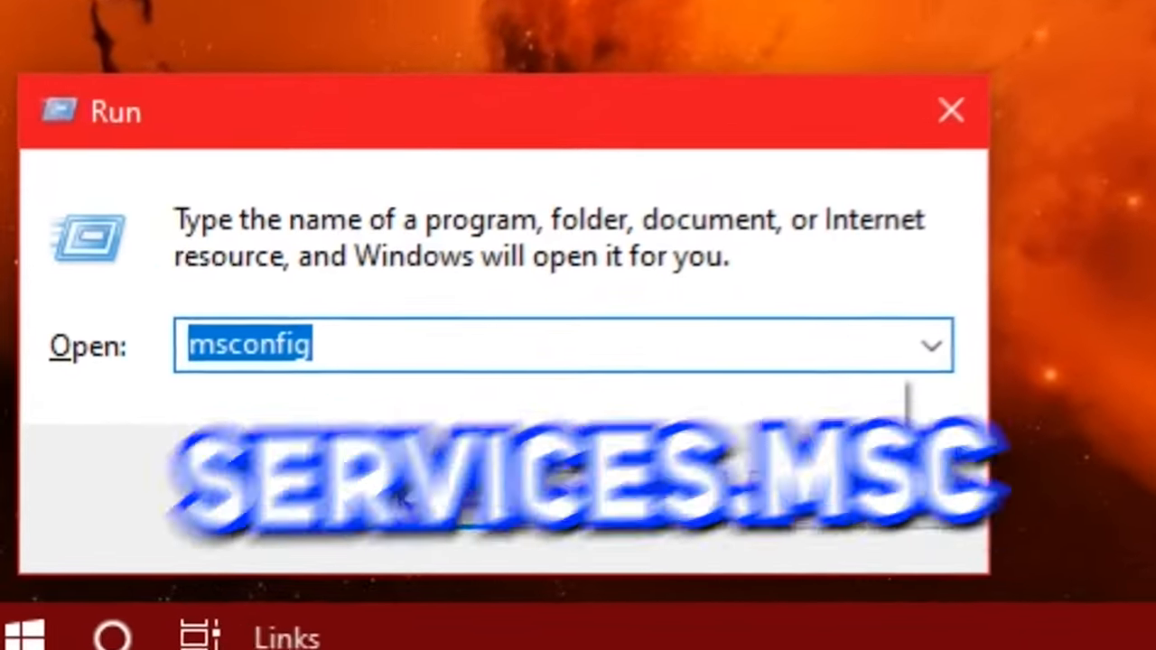
{"action": "type", "text": "services.msc"}
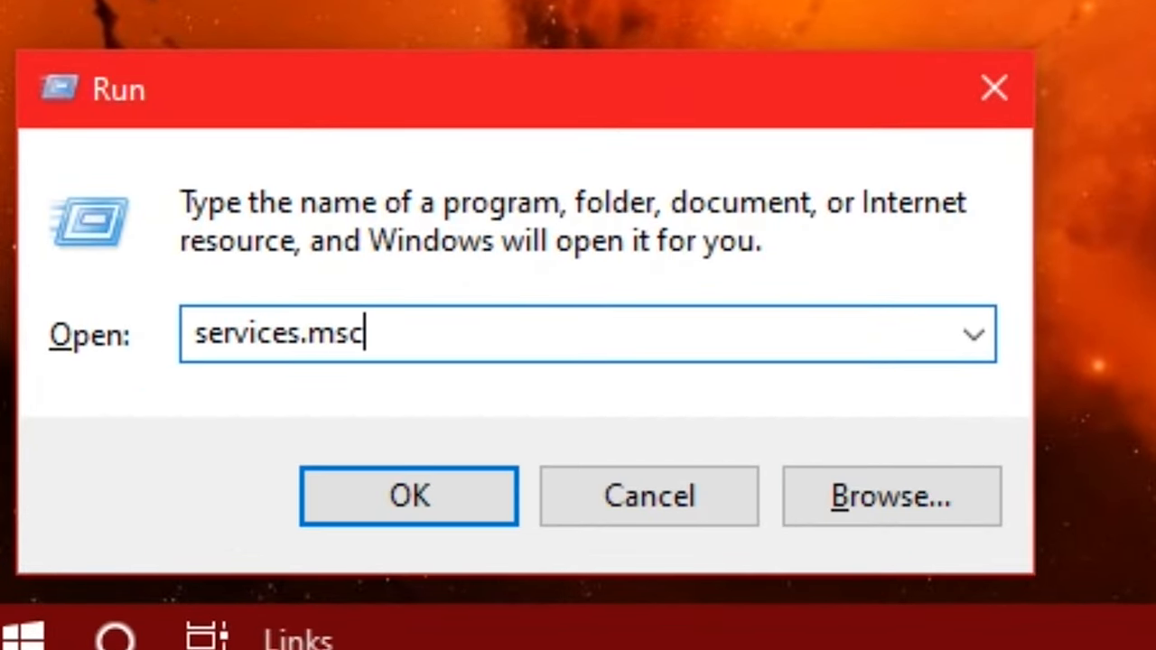
{"action": "left_click", "coordinate": [408, 495]}
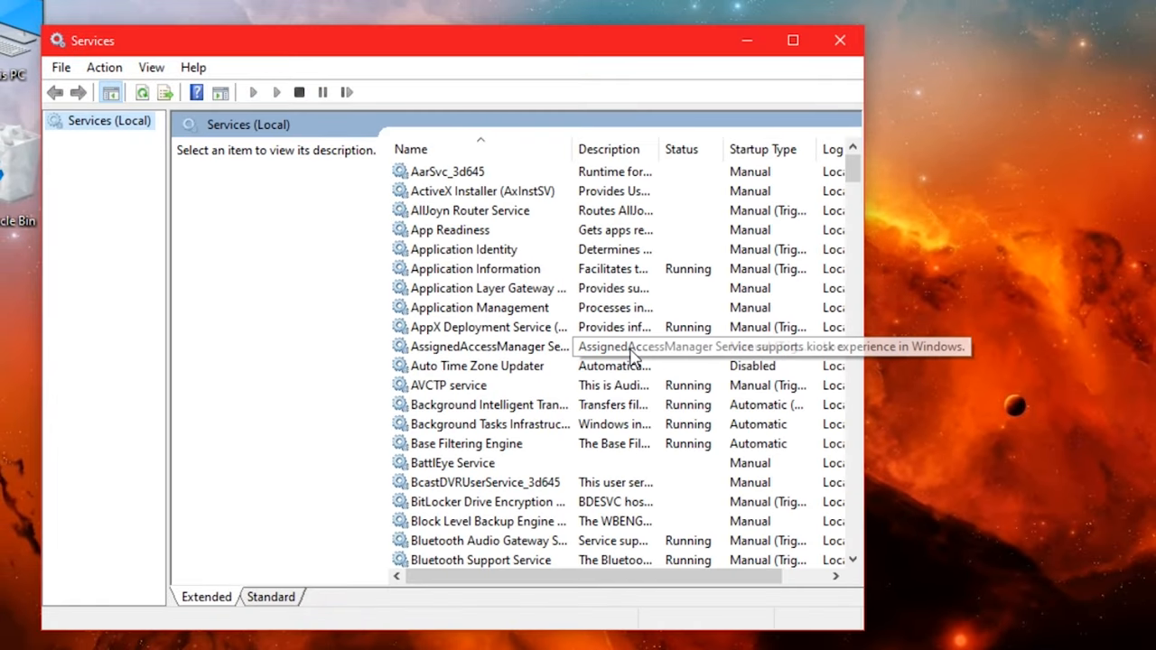
Locate the SysMain service in the list and bring up its properties
{"action": "scroll", "scroll_direction": "down", "scroll_amount": 3}
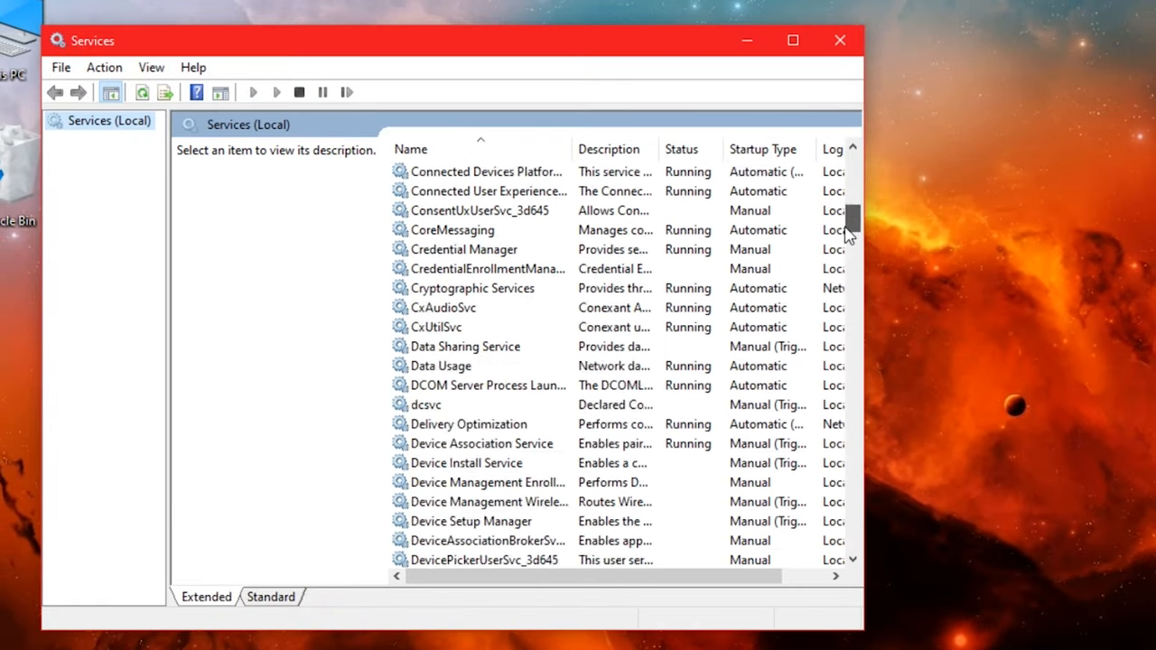
{"action": "scroll", "scroll_direction": "down", "scroll_amount": 3}
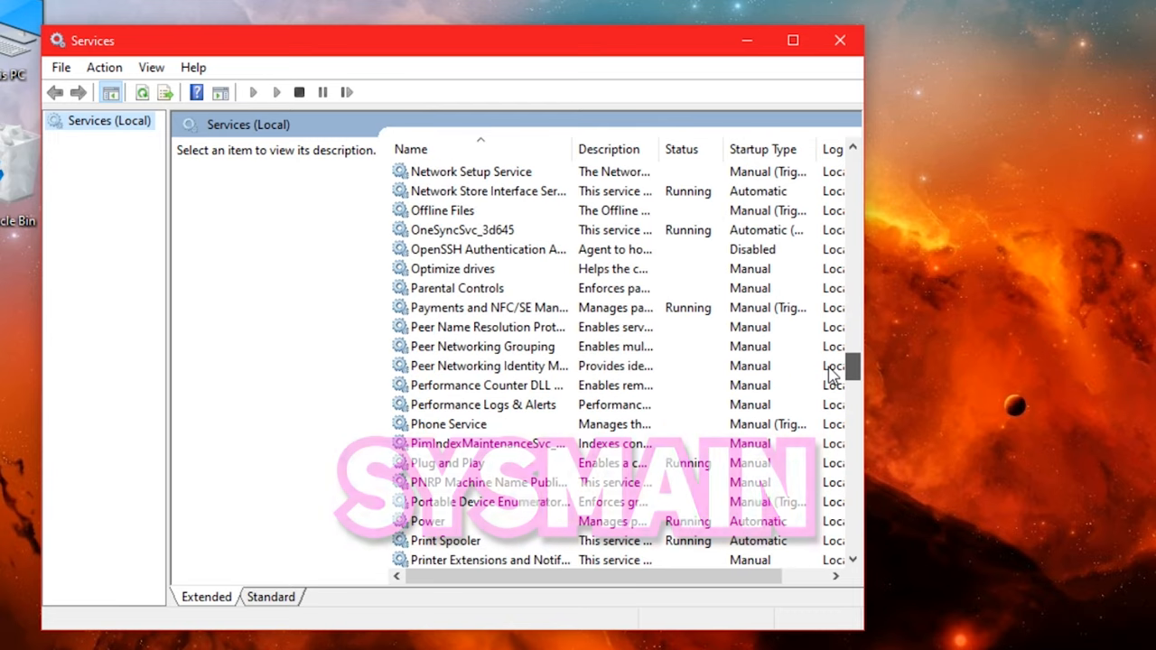
{"action": "scroll", "scroll_direction": "down", "scroll_amount": 3}
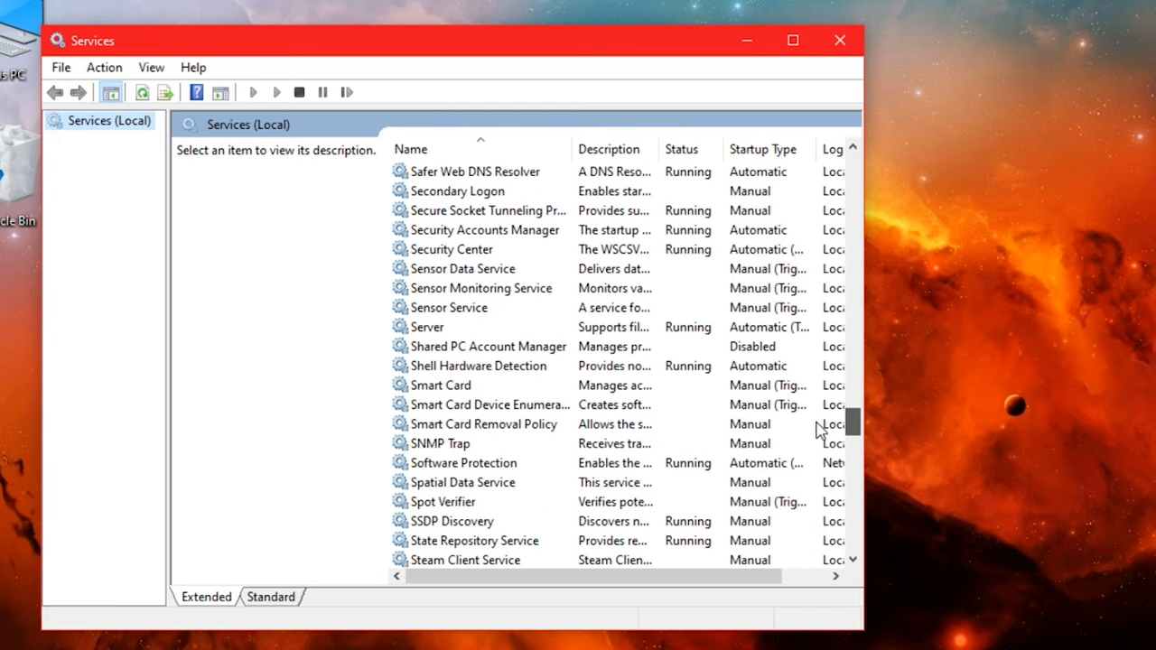
{"action": "scroll", "scroll_direction": "down", "scroll_amount": 3}
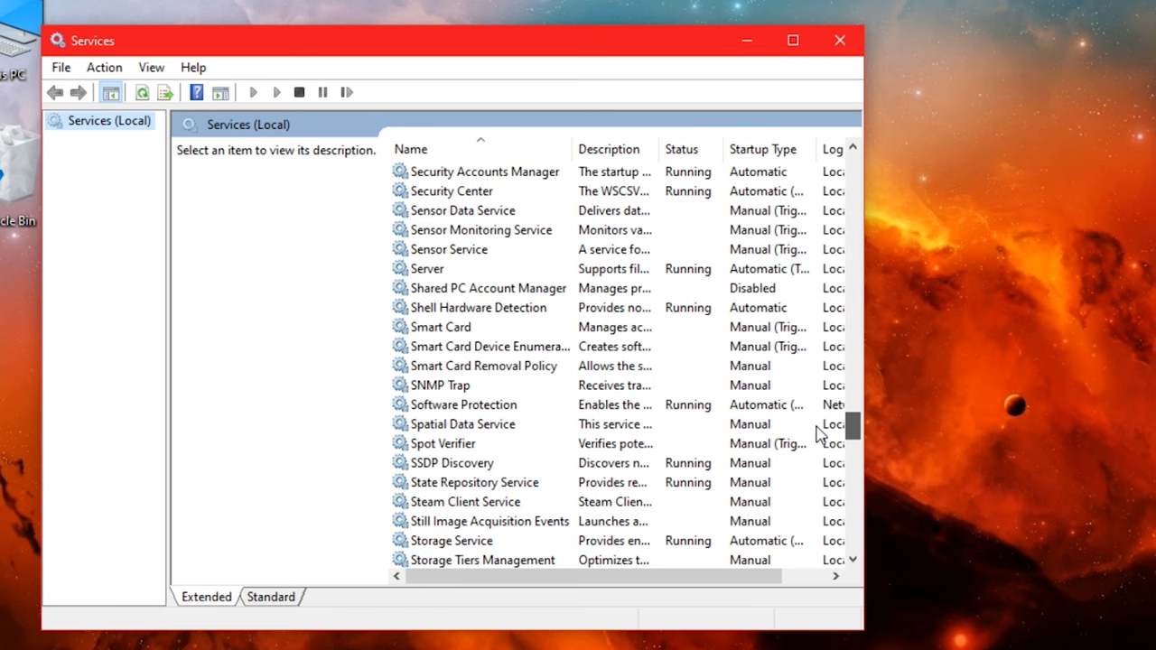
{"action": "scroll", "scroll_direction": "down", "scroll_amount": 3}
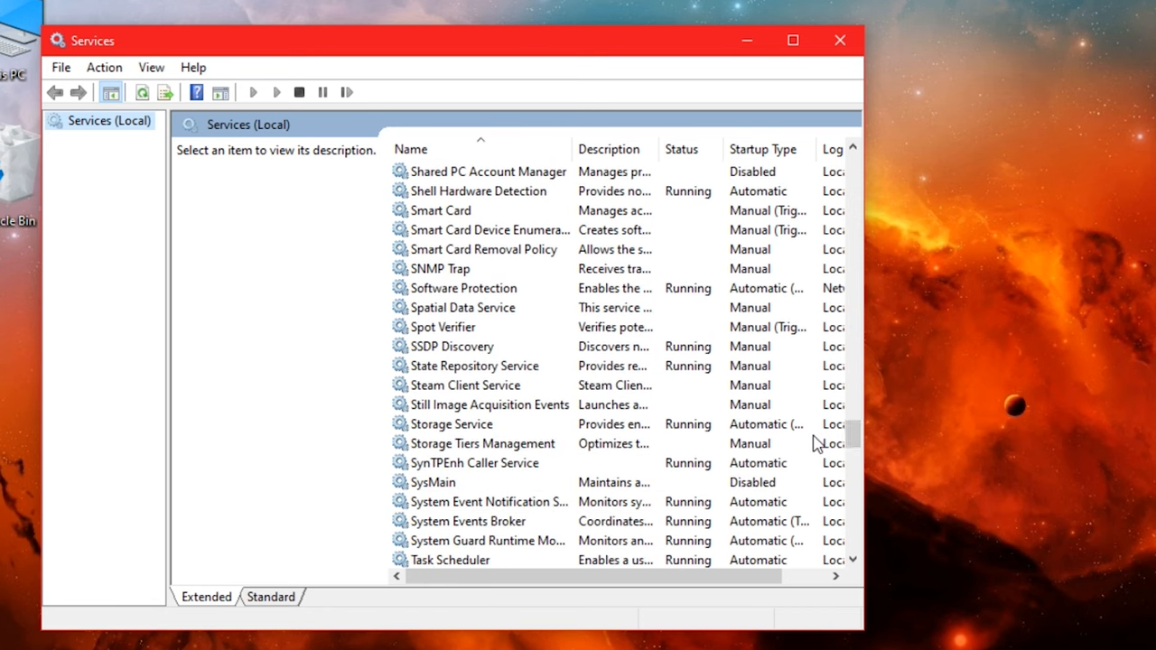
{"action": "left_click", "coordinate": [433, 483]}
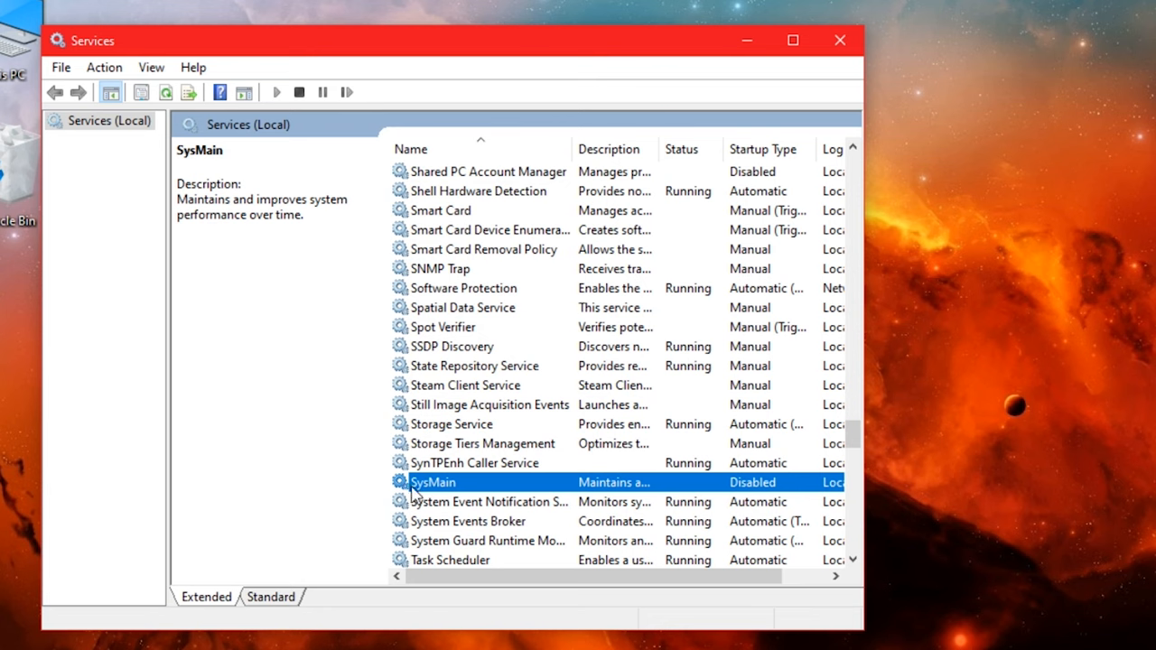
{"action": "right_click", "coordinate": [431, 482]}
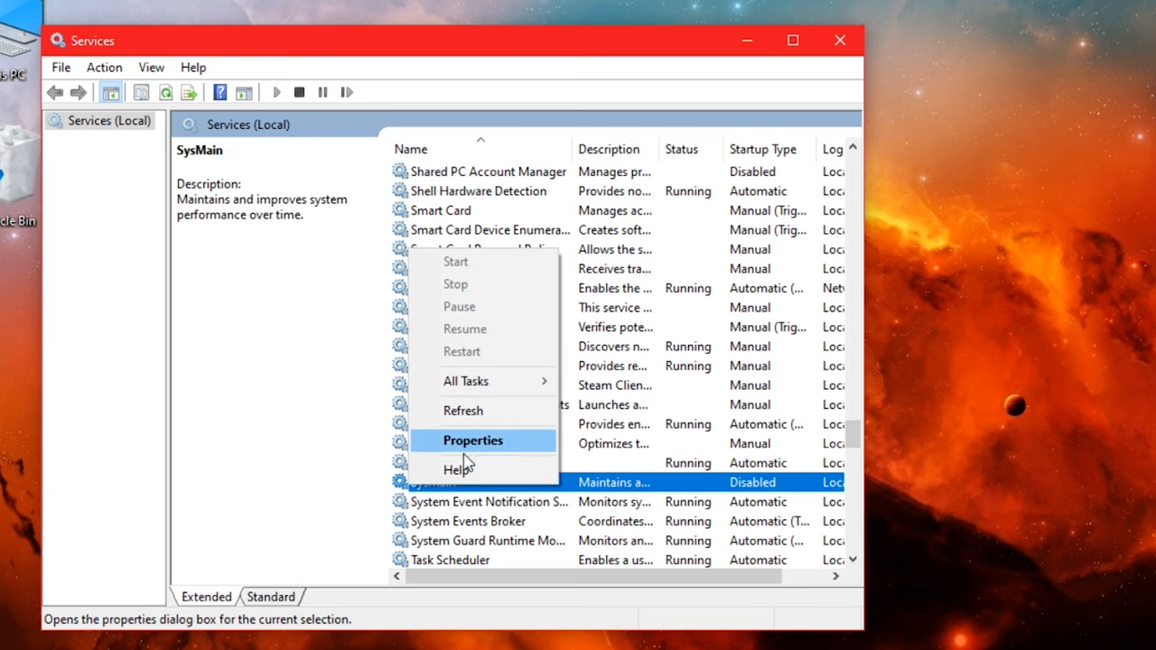
{"action": "left_click", "coordinate": [473, 440]}
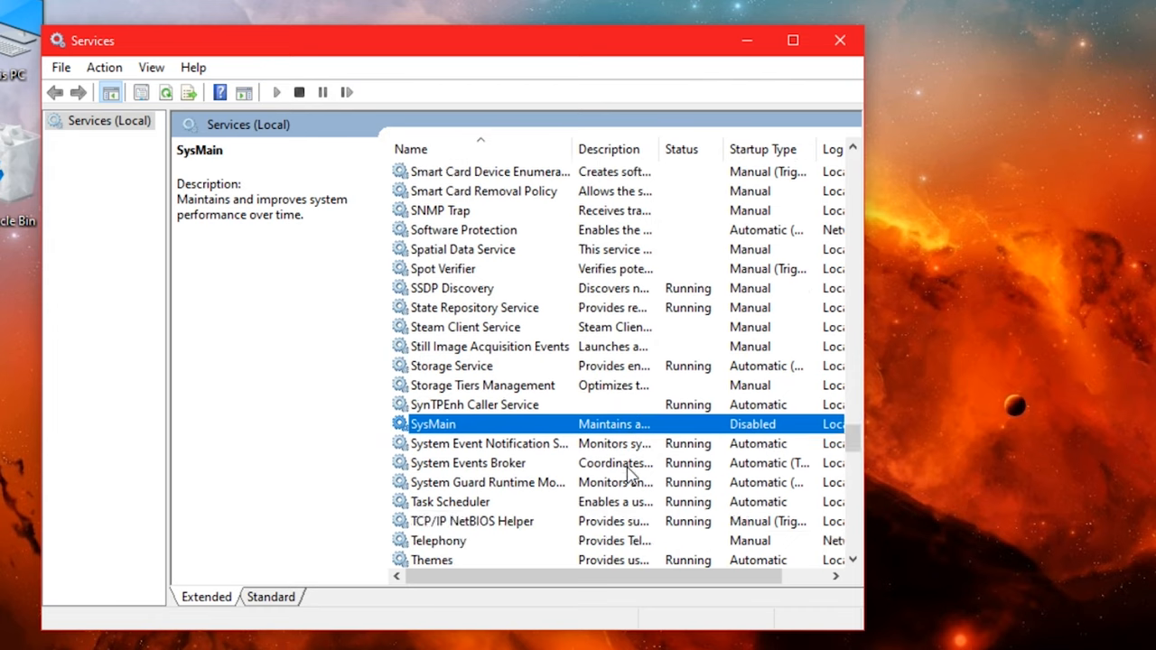
Set the Windows Search service's startup type to Disabled and stop it
{"action": "scroll", "scroll_direction": "down", "scroll_amount": 3}
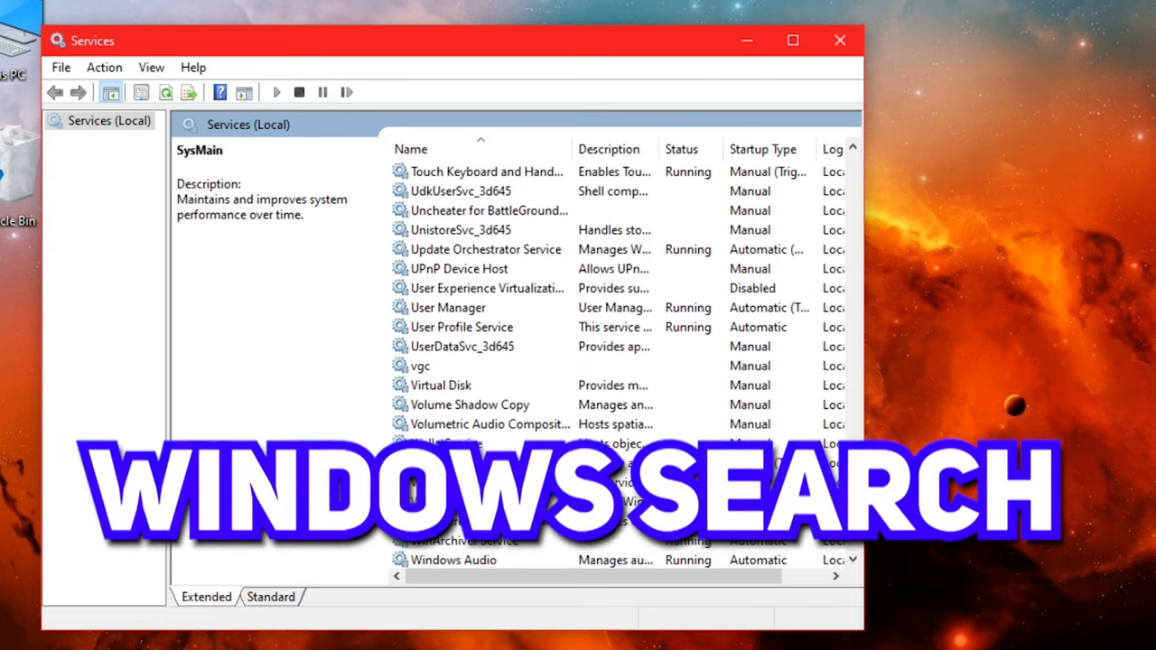
{"action": "scroll", "scroll_direction": "down", "scroll_amount": 3}
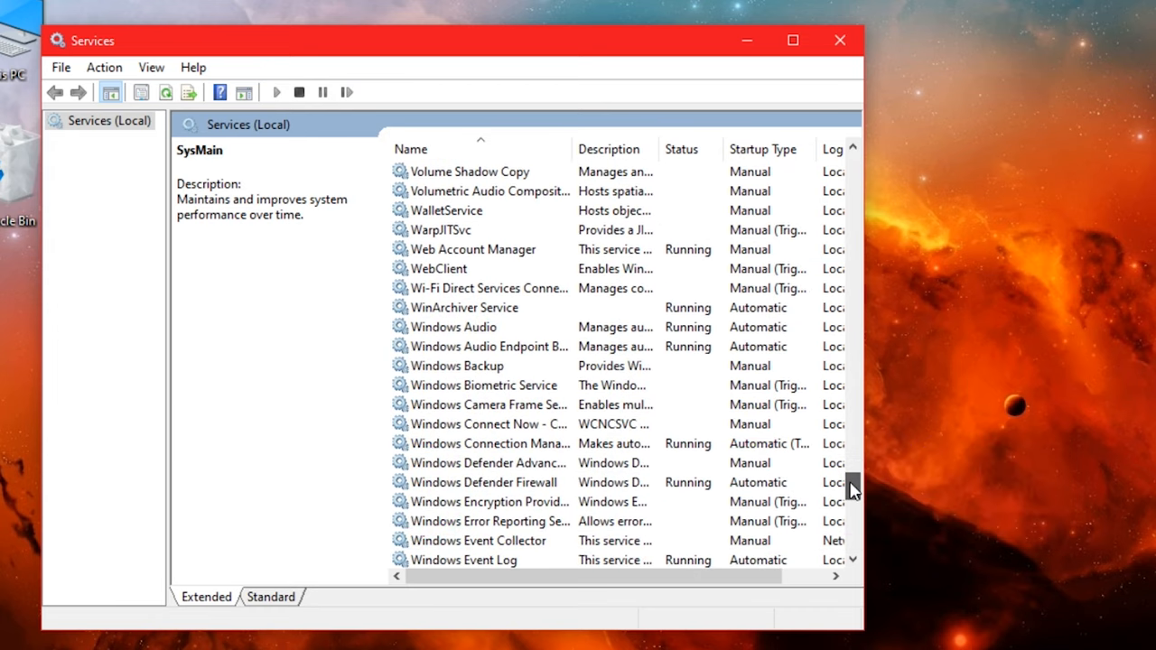
{"action": "scroll", "scroll_direction": "down", "scroll_amount": 3}
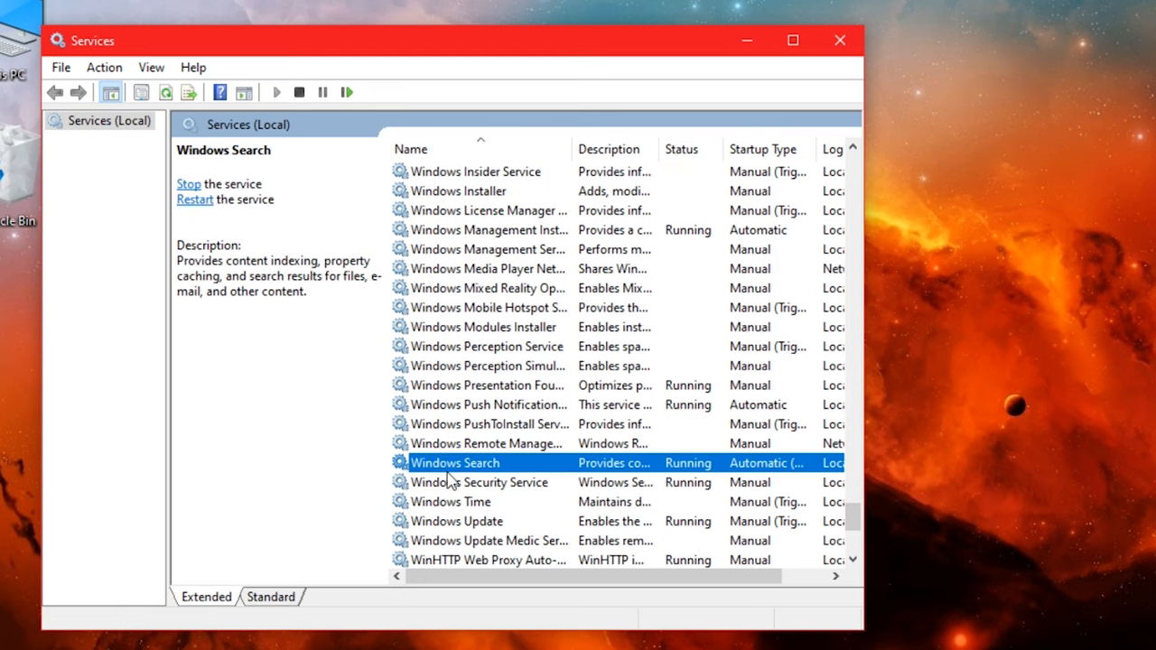
{"action": "right_click", "coordinate": [455, 462]}
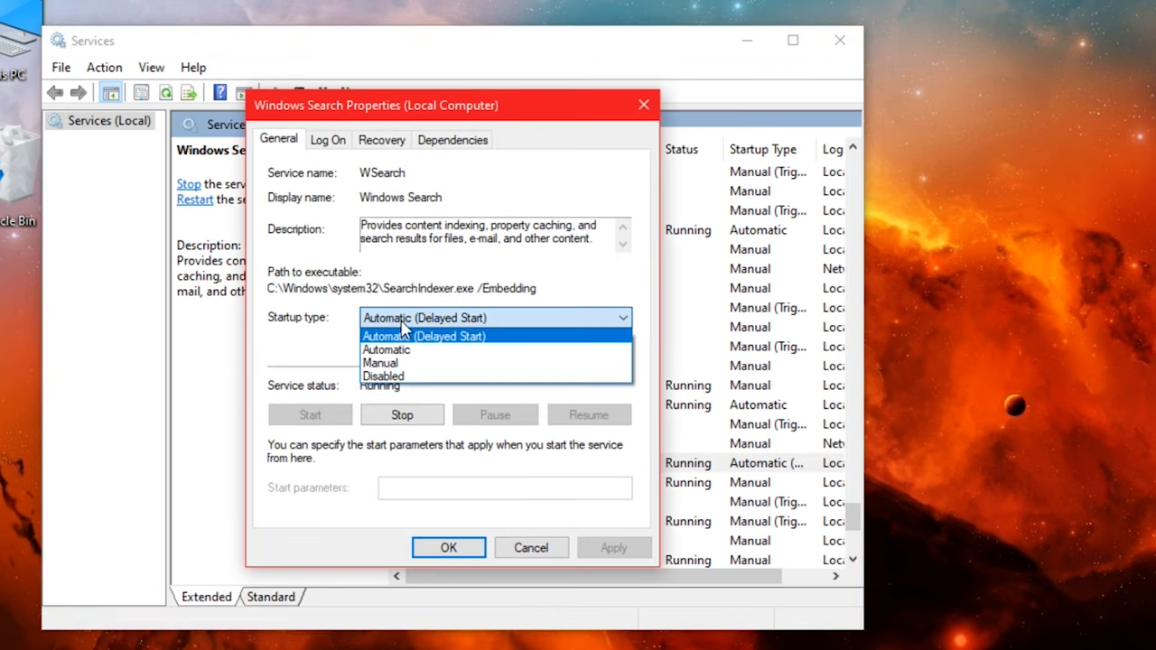
{"action": "left_click", "coordinate": [383, 375]}
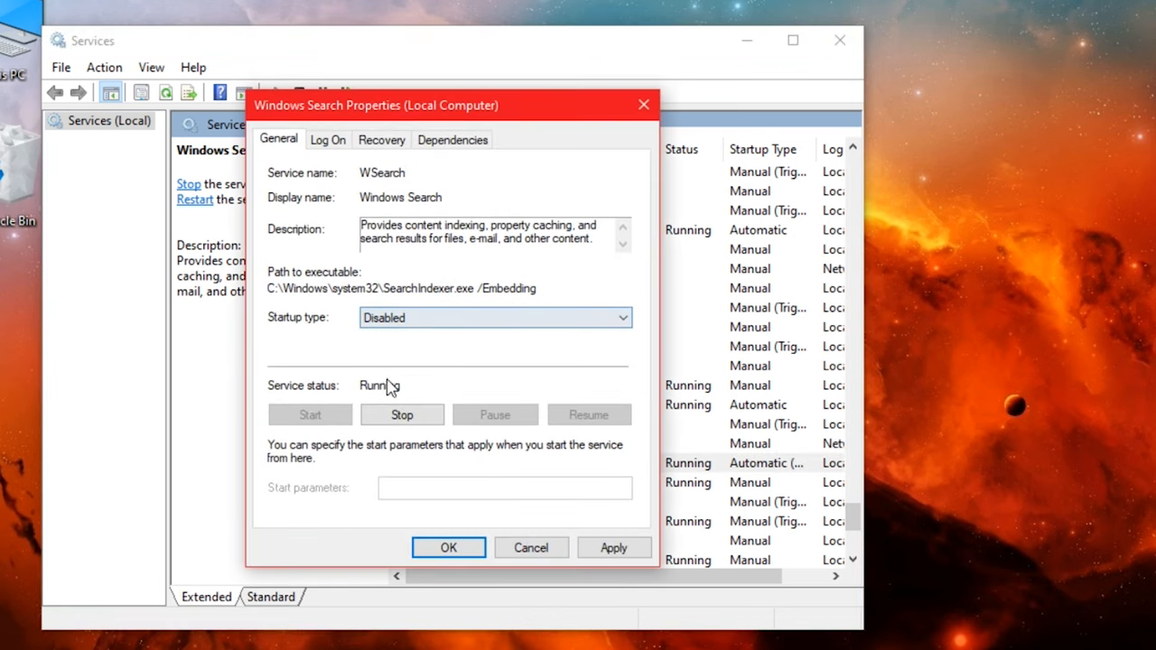
{"action": "left_click", "coordinate": [401, 413]}
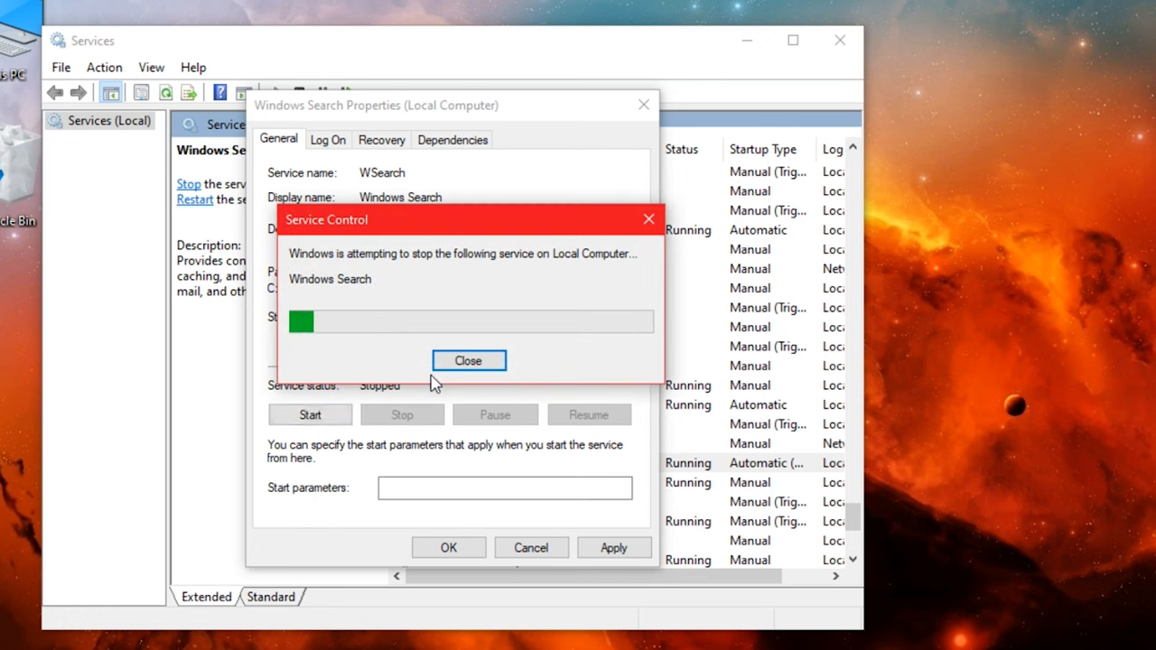
{"action": "left_click", "coordinate": [469, 361]}
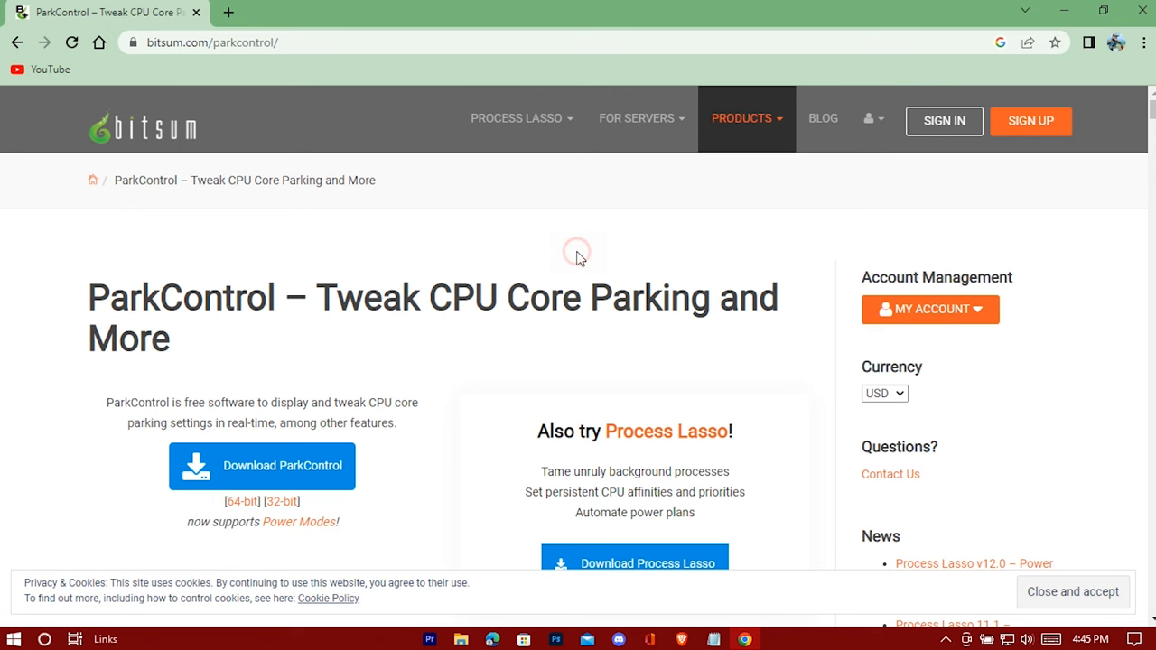
Download the ParkControl installer from the Bitsum page and close the browser
{"action": "scroll", "scroll_direction": "down", "scroll_amount": 3}
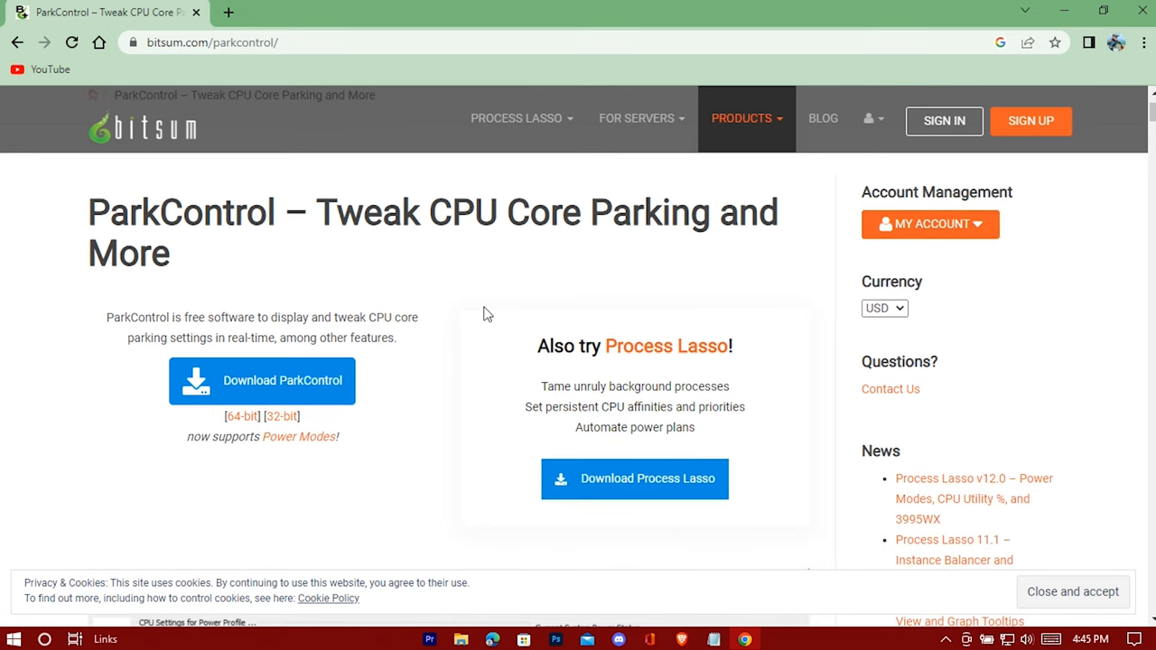
{"action": "scroll", "scroll_direction": "down", "scroll_amount": 3}
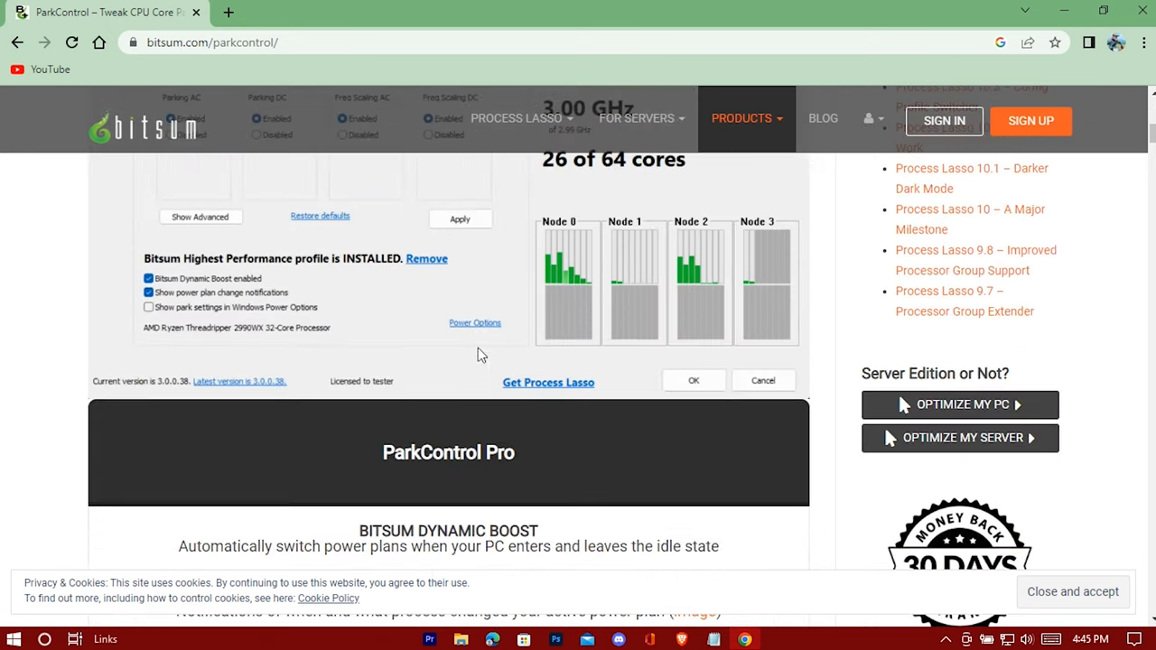
{"action": "scroll", "scroll_direction": "down", "scroll_amount": 3}
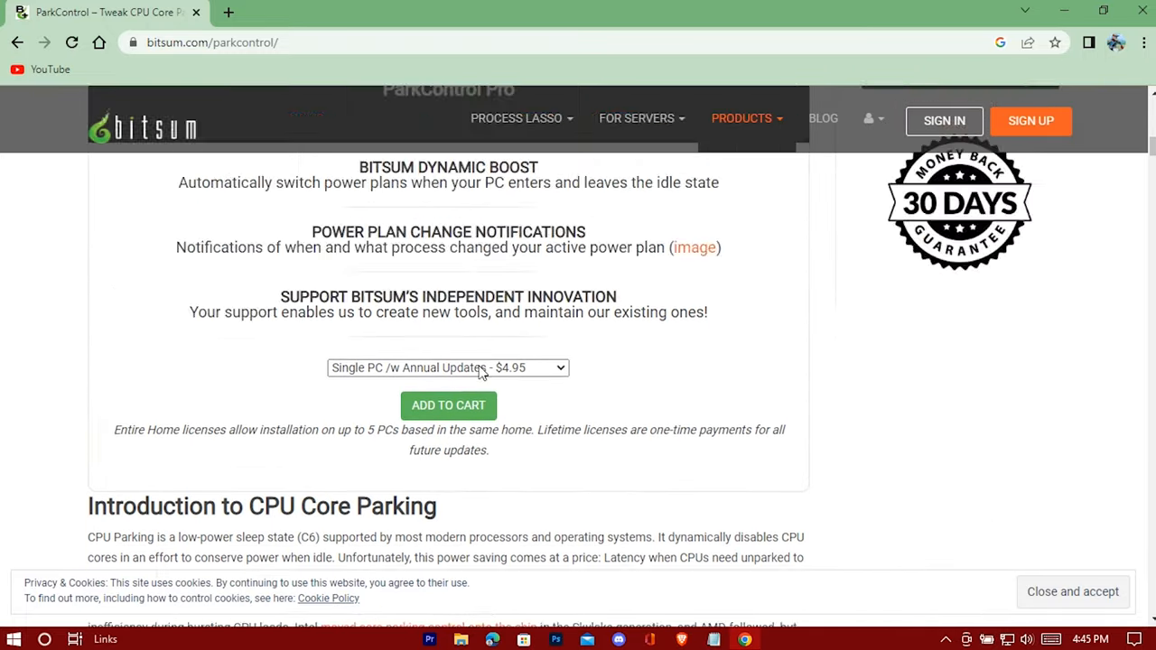
{"action": "scroll", "scroll_direction": "up", "scroll_amount": 3}
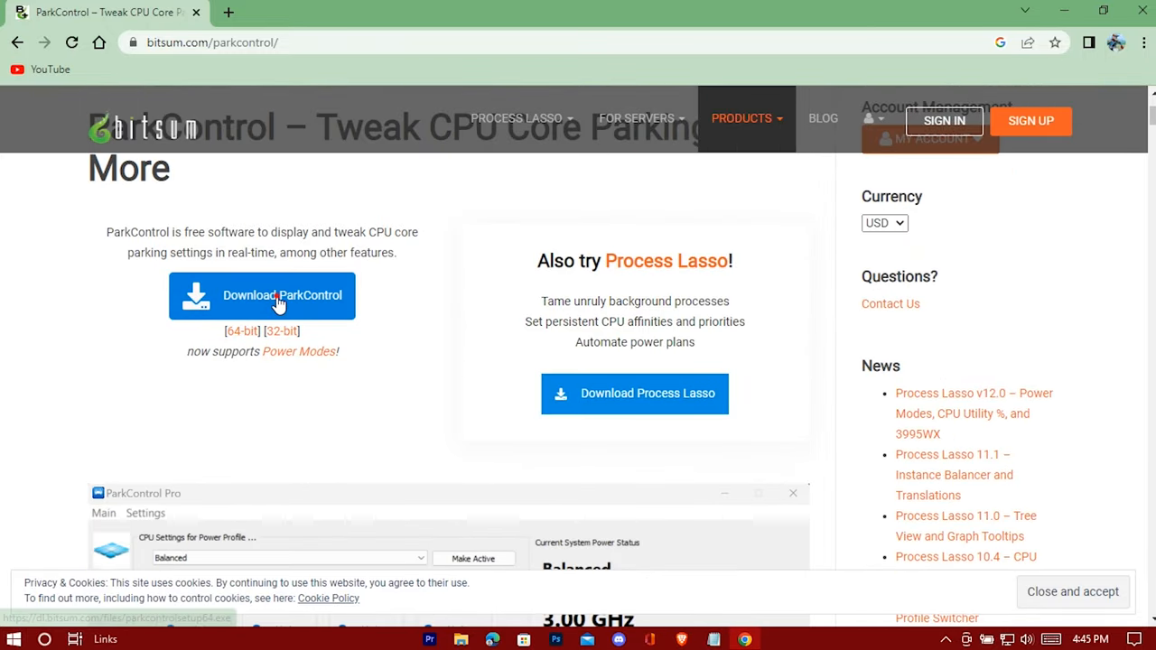
{"action": "left_click", "coordinate": [262, 296]}
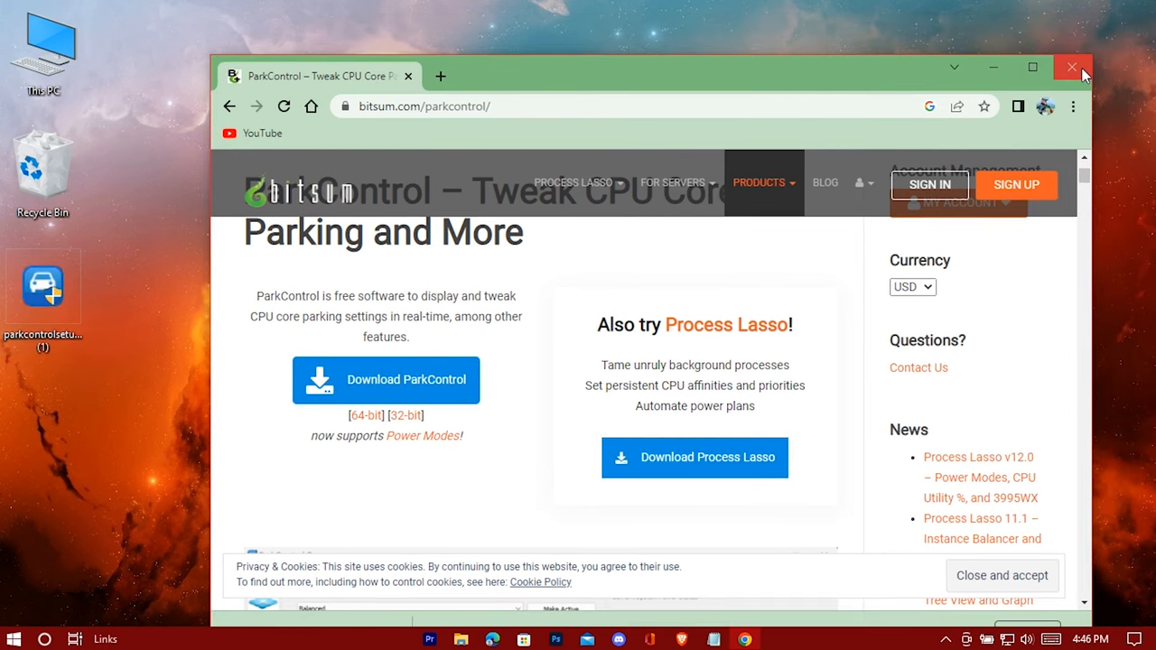
{"action": "left_click", "coordinate": [1073, 69]}
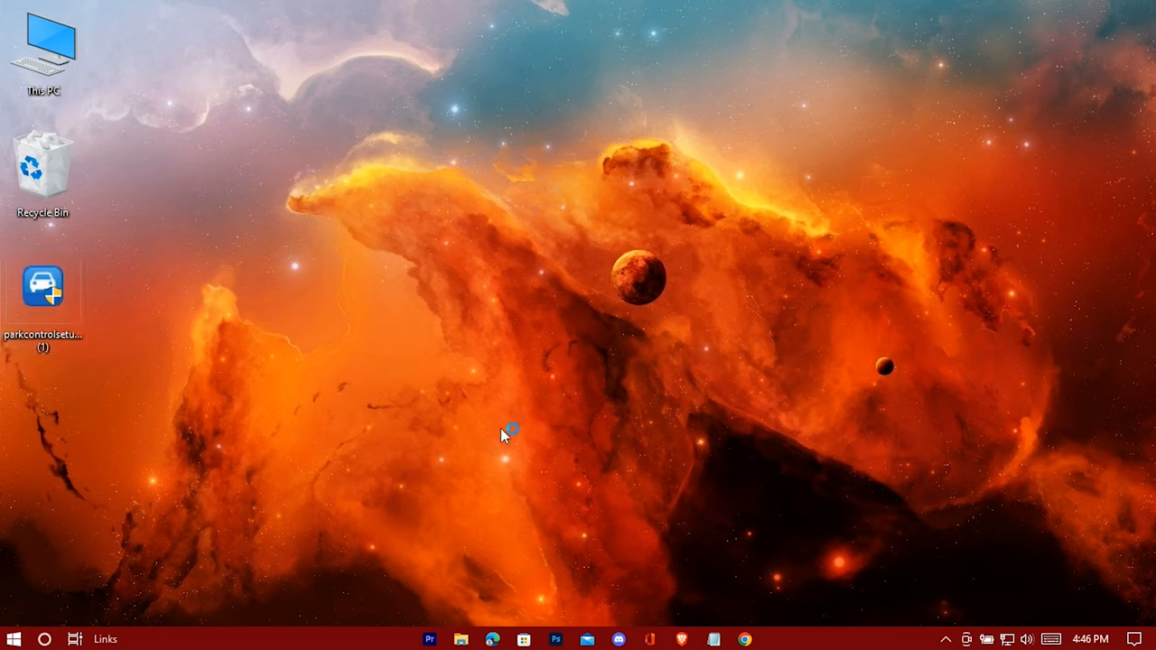
Install ParkControl in English to the default folder, accepting the license, then launch it
{"action": "double_click", "coordinate": [43, 285]}
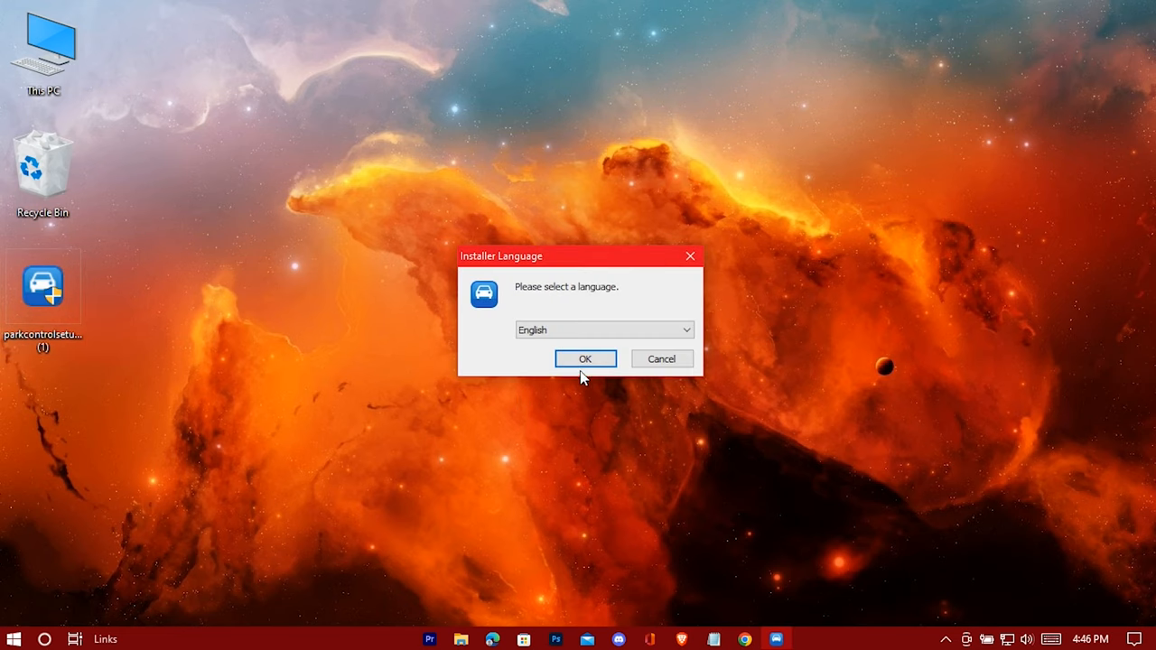
{"action": "left_click", "coordinate": [585, 357]}
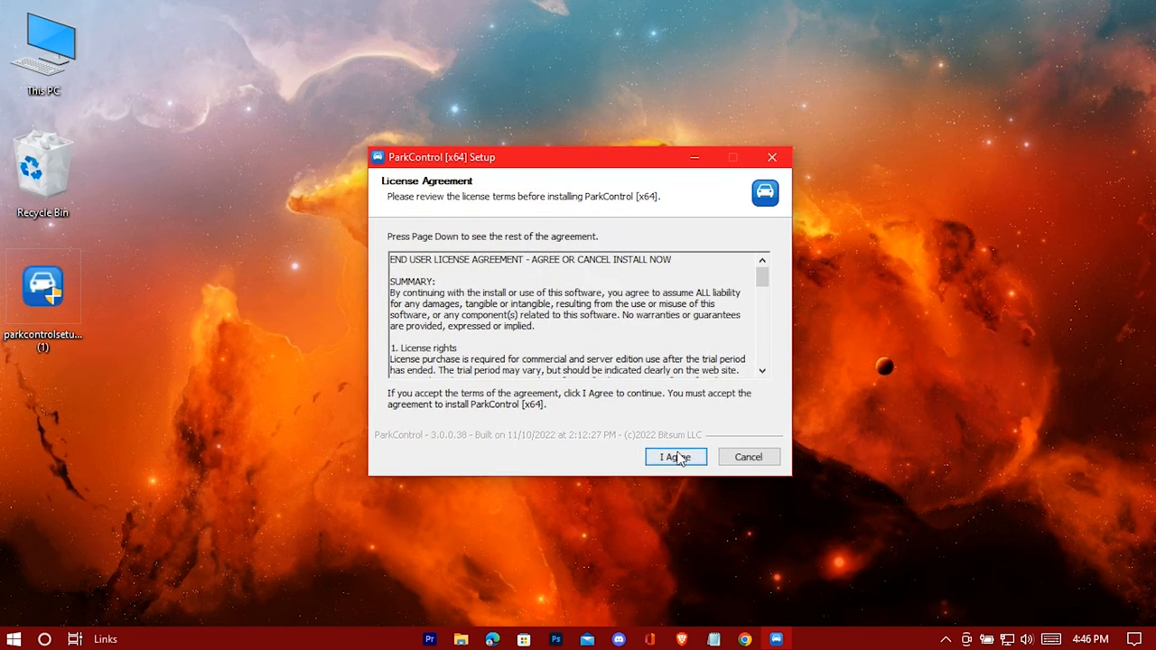
{"action": "left_click", "coordinate": [675, 455]}
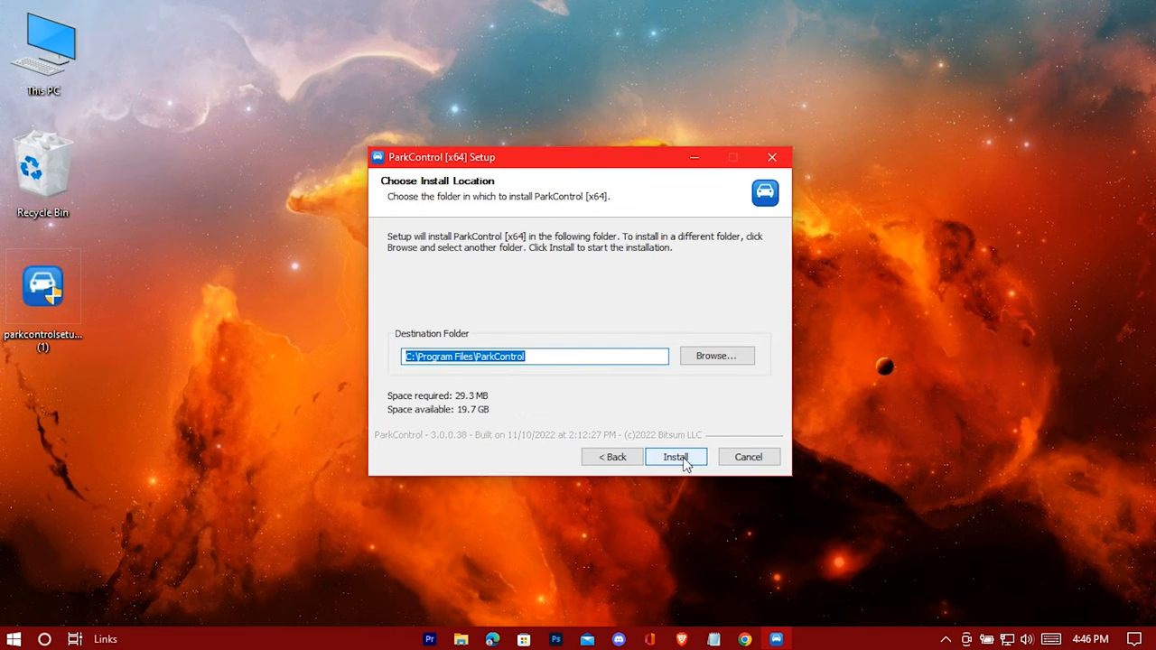
{"action": "left_click", "coordinate": [675, 456]}
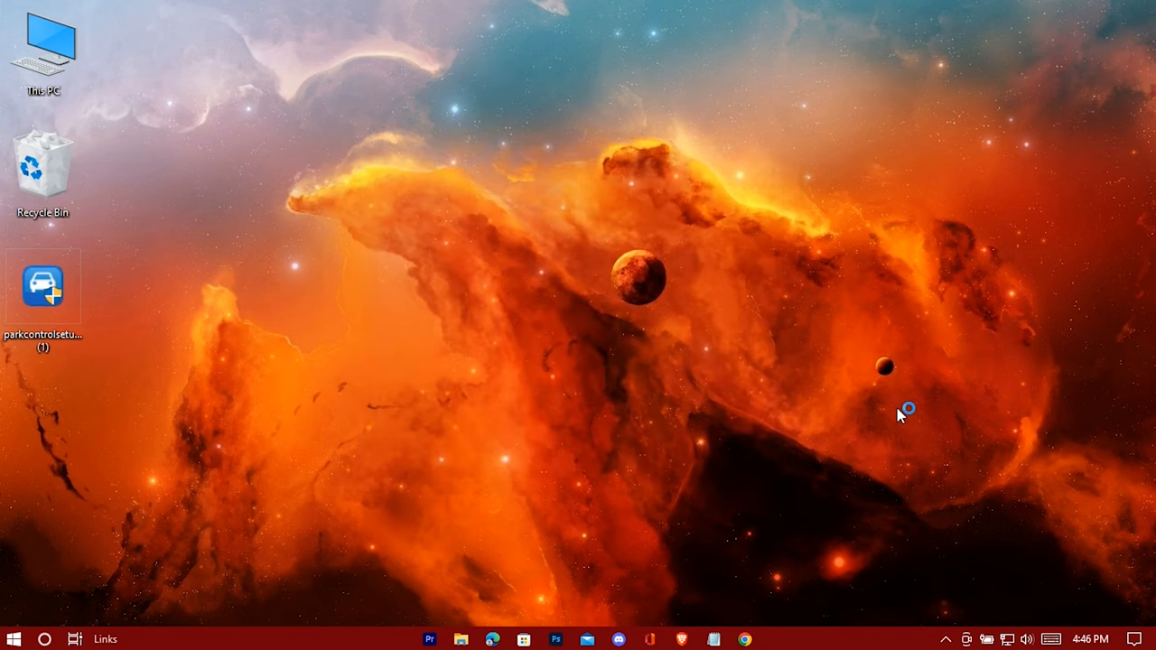
{"action": "double_click", "coordinate": [43, 285]}
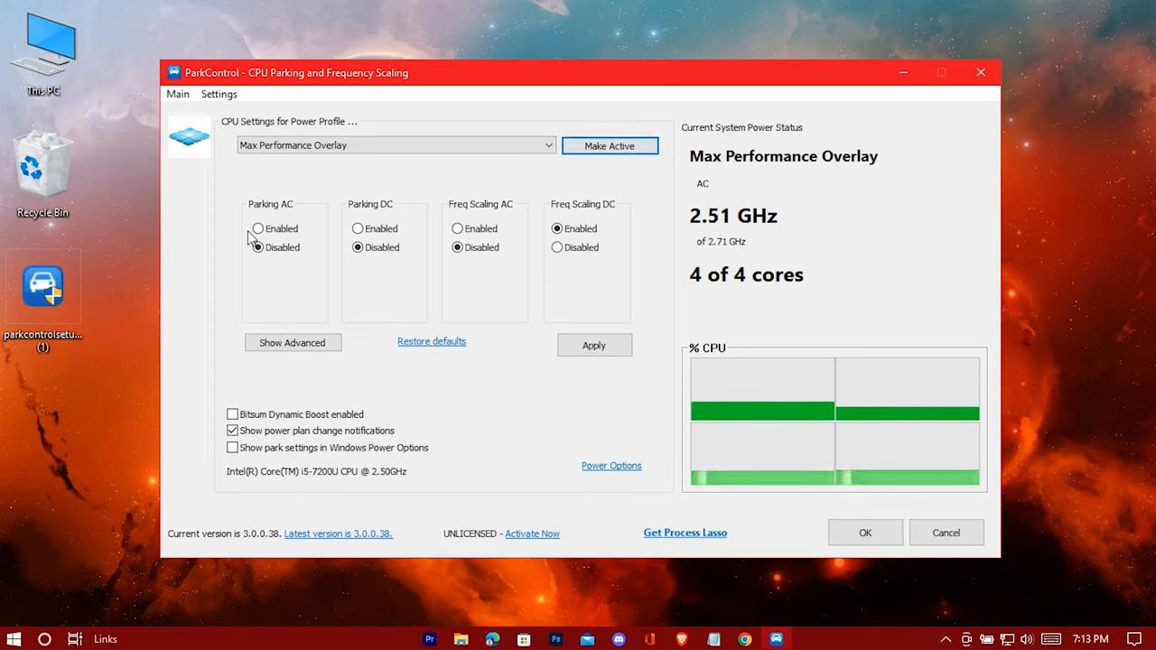
Enable core parking and raise the parking values to 100%, then apply the profile
{"action": "left_click", "coordinate": [292, 343]}
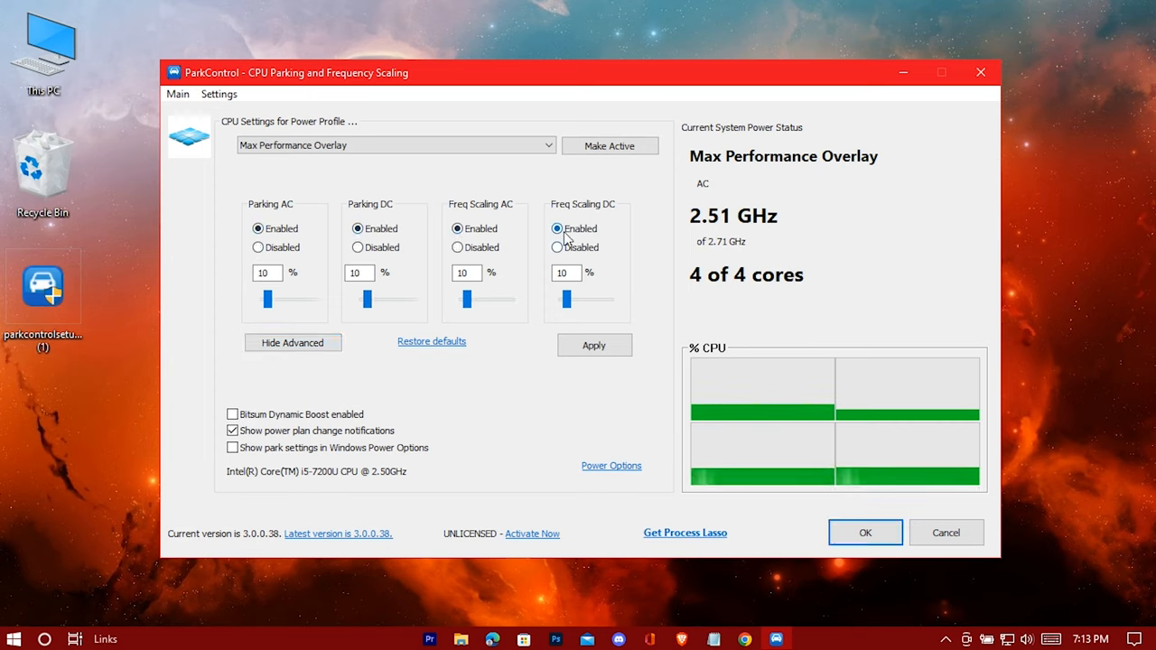
{"action": "left_click_drag", "start_coordinate": [274, 298], "coordinate": [311, 298]}
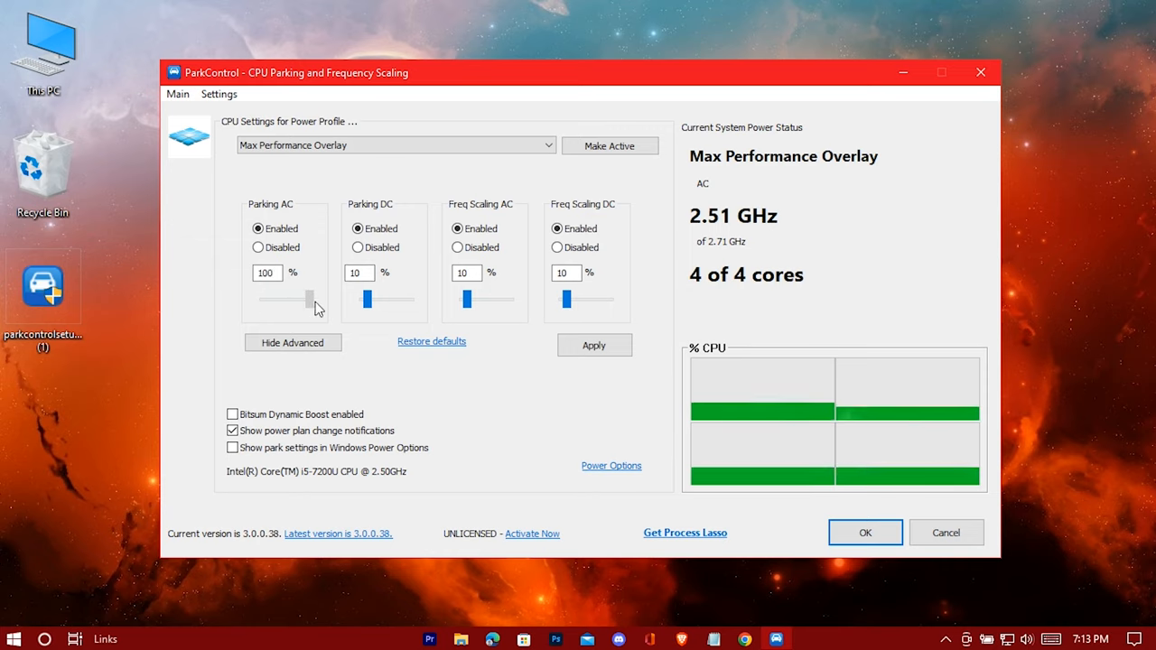
{"action": "left_click_drag", "start_coordinate": [367, 299], "coordinate": [408, 300]}
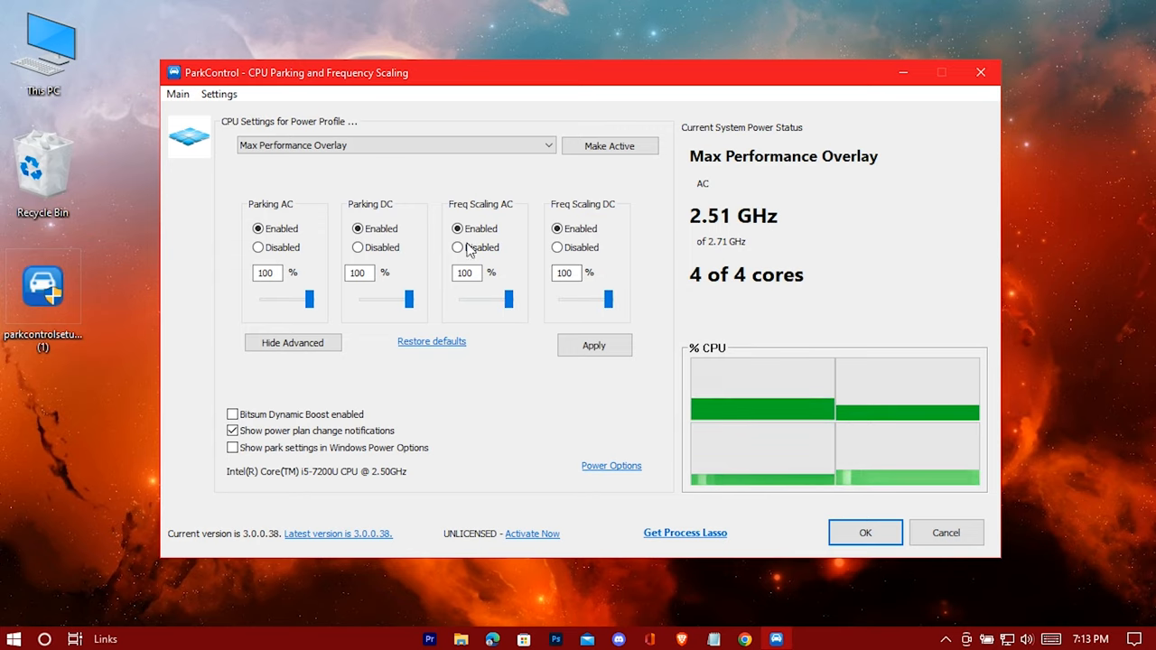
{"action": "left_click", "coordinate": [592, 345]}
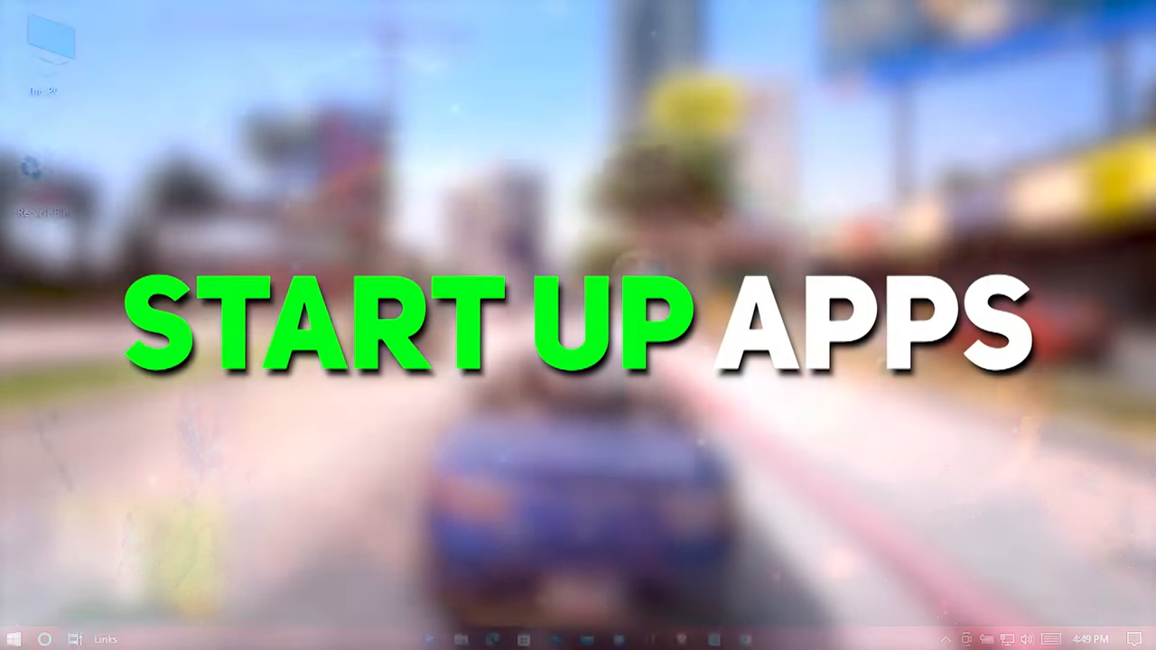
In Task Manager's Startup list, disable Brave Browser and MultiPlayerManager
{"action": "right_click", "coordinate": [316, 639]}
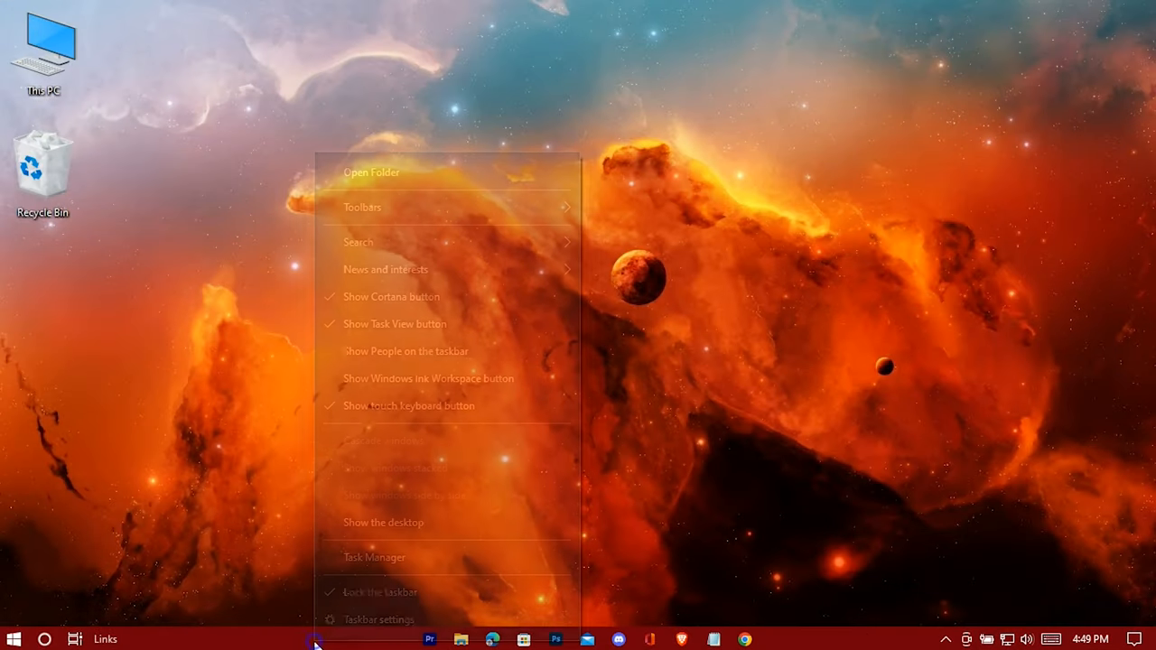
{"action": "left_click", "coordinate": [374, 556]}
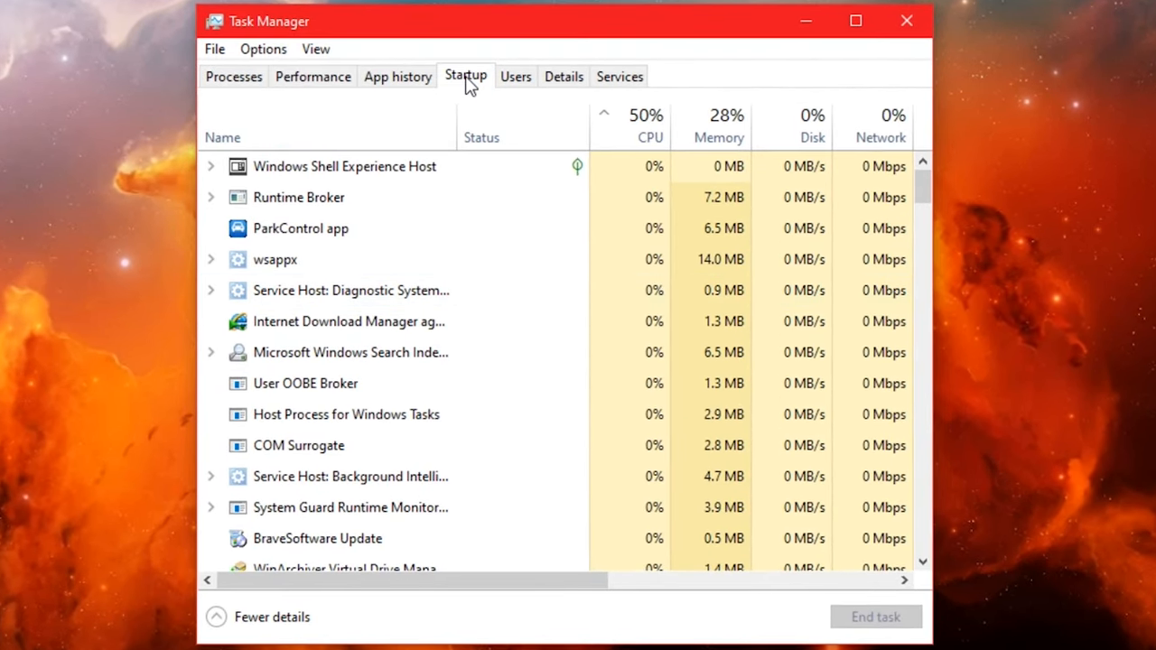
{"action": "left_click", "coordinate": [466, 76]}
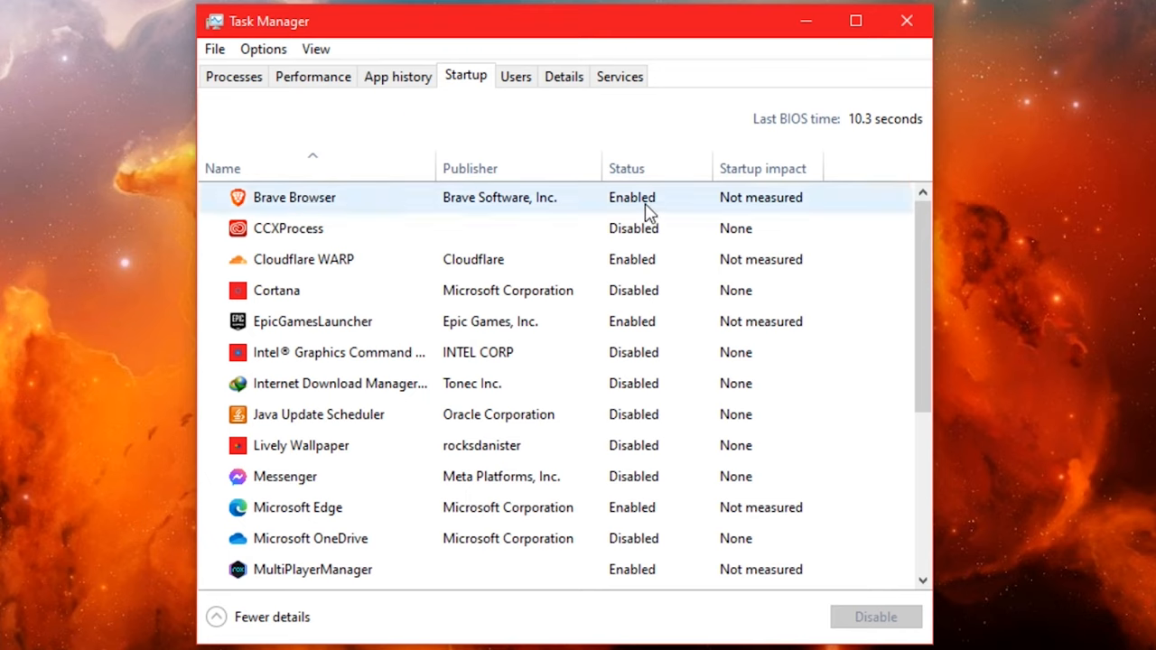
{"action": "left_click", "coordinate": [874, 618]}
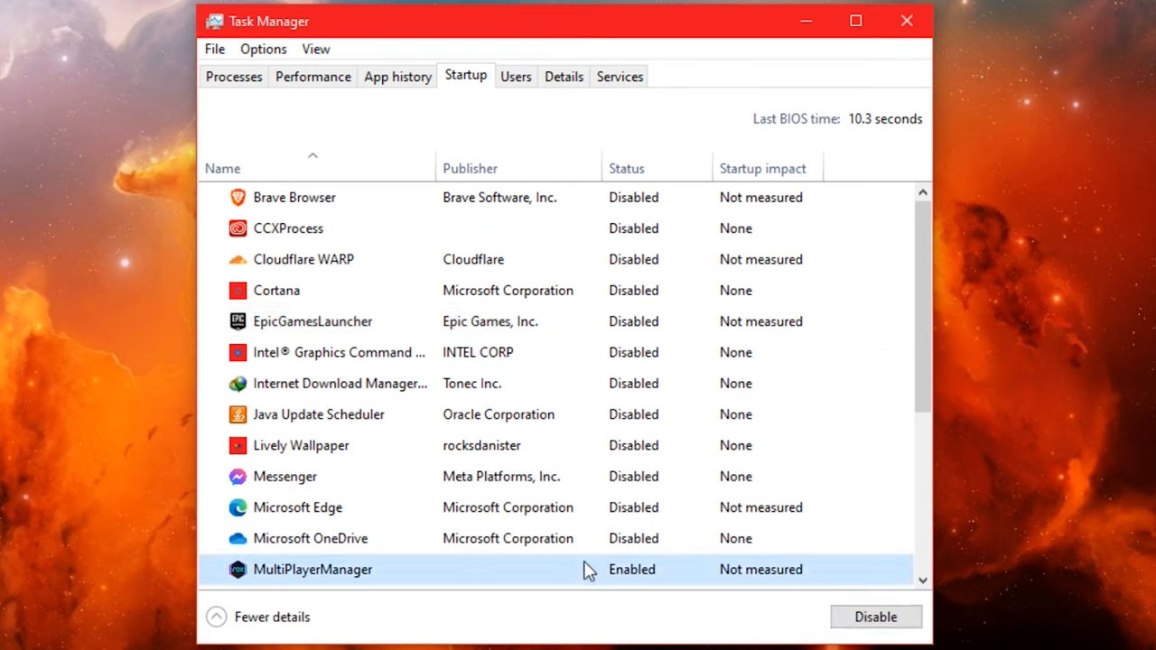
{"action": "left_click", "coordinate": [874, 618]}
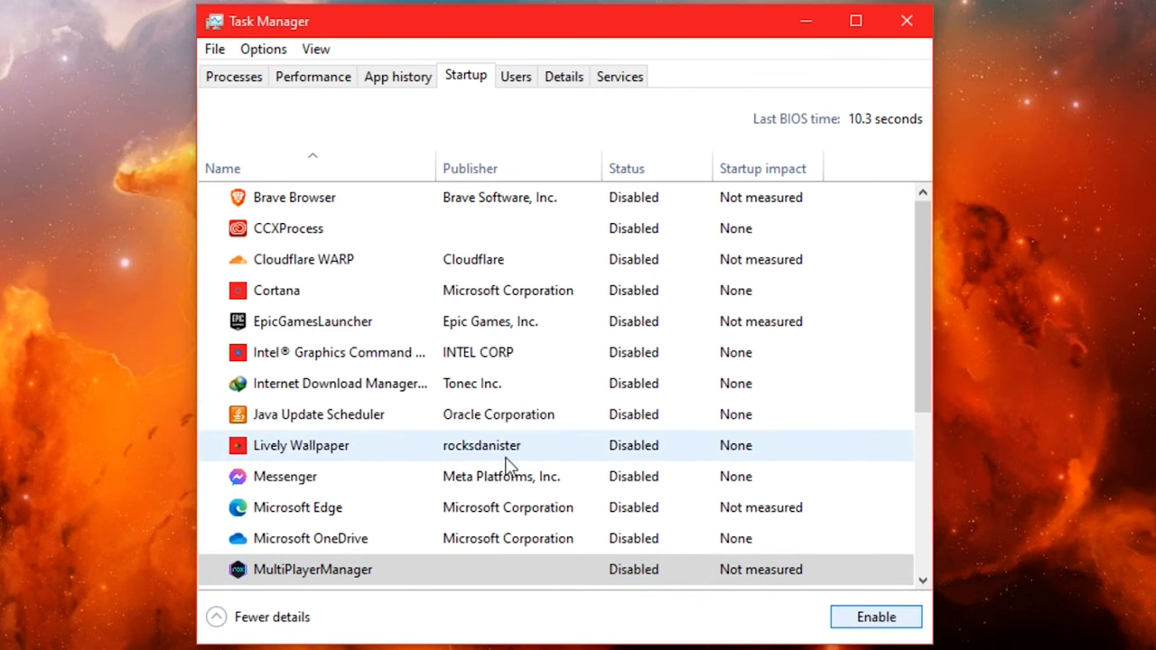
Disable the WinArchiver virtual drive startup entry and close Task Manager
{"action": "scroll", "scroll_direction": "down", "scroll_amount": 3}
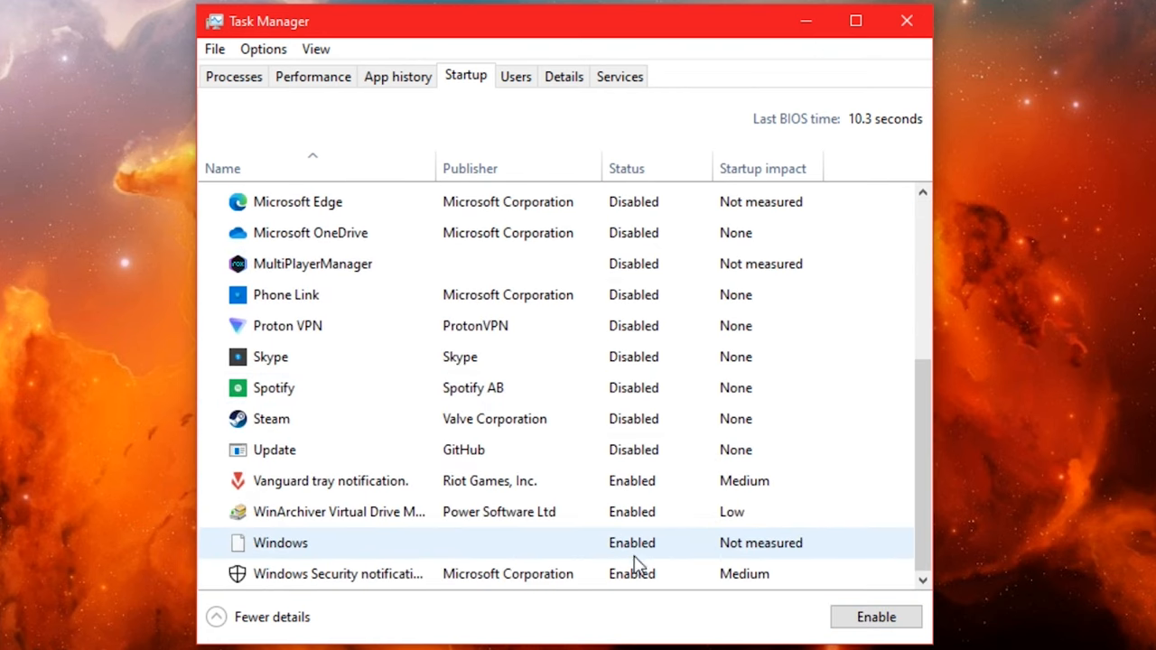
{"action": "left_click", "coordinate": [361, 513]}
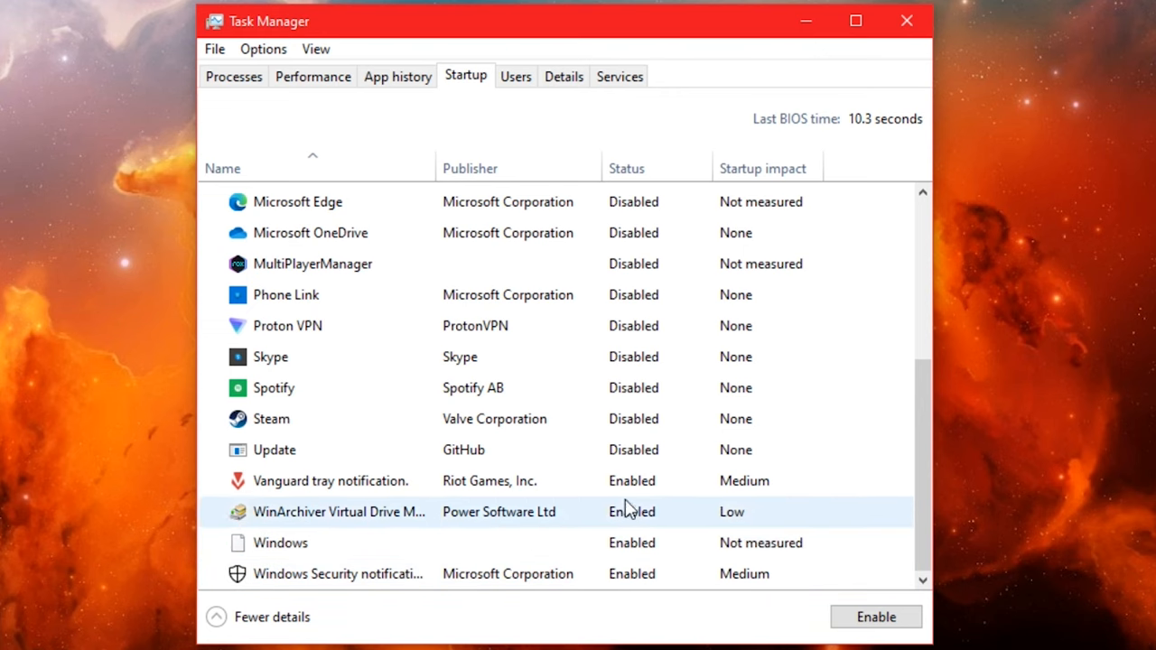
{"action": "scroll", "scroll_direction": "up", "scroll_amount": 3}
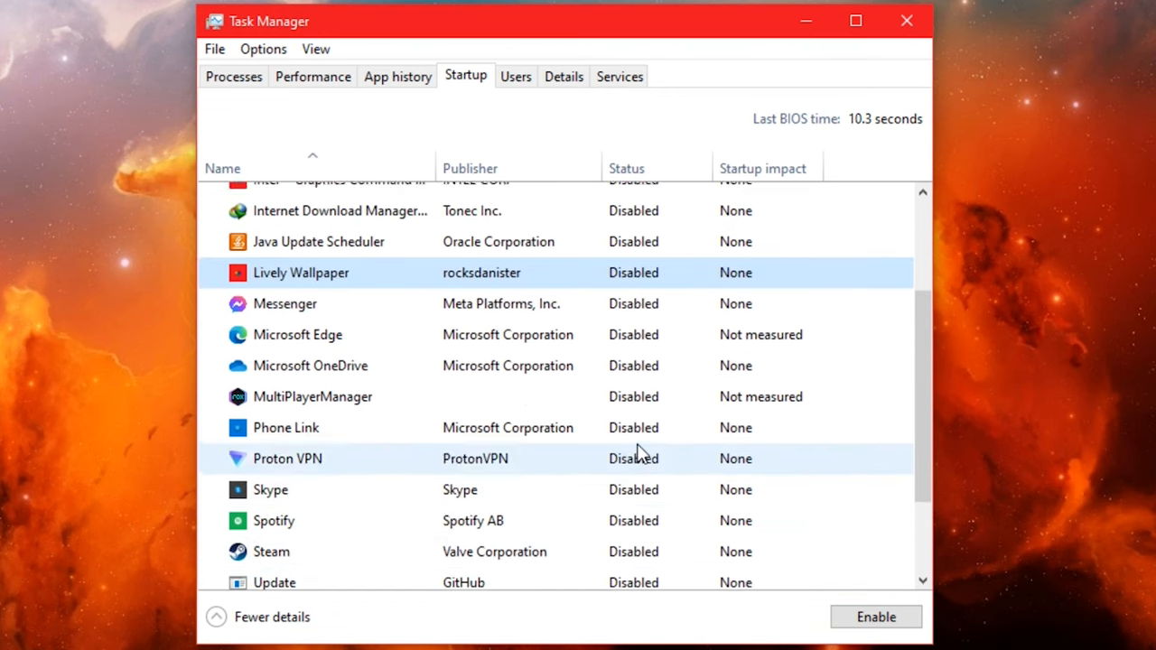
{"action": "scroll", "scroll_direction": "up", "scroll_amount": 3}
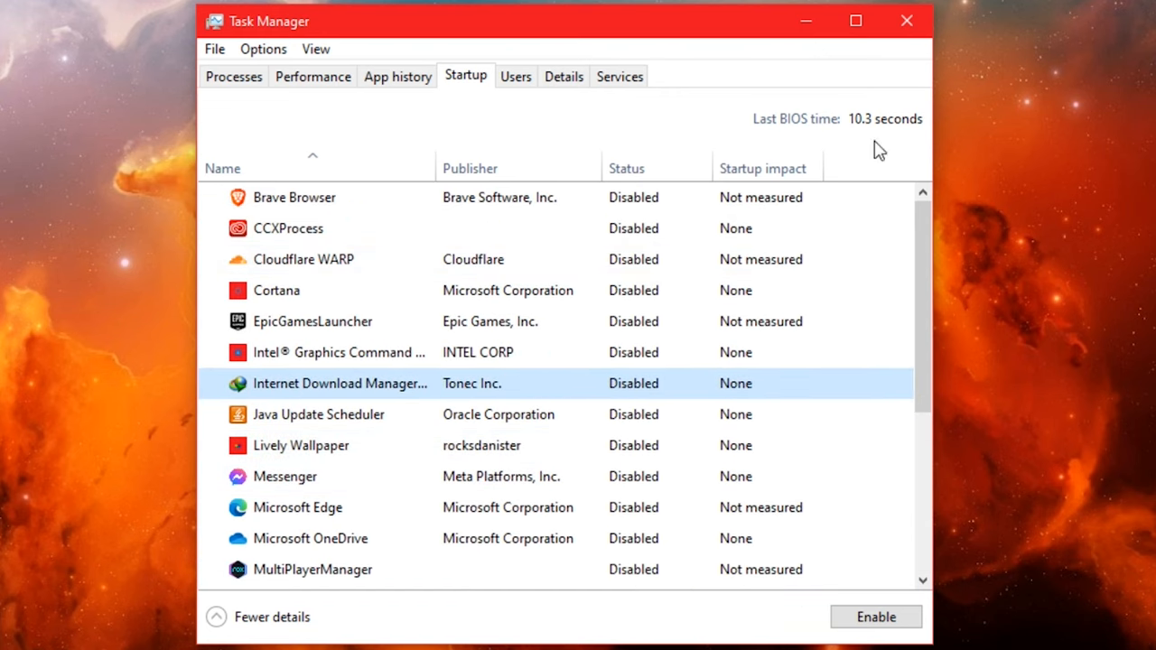
{"action": "left_click", "coordinate": [907, 20]}
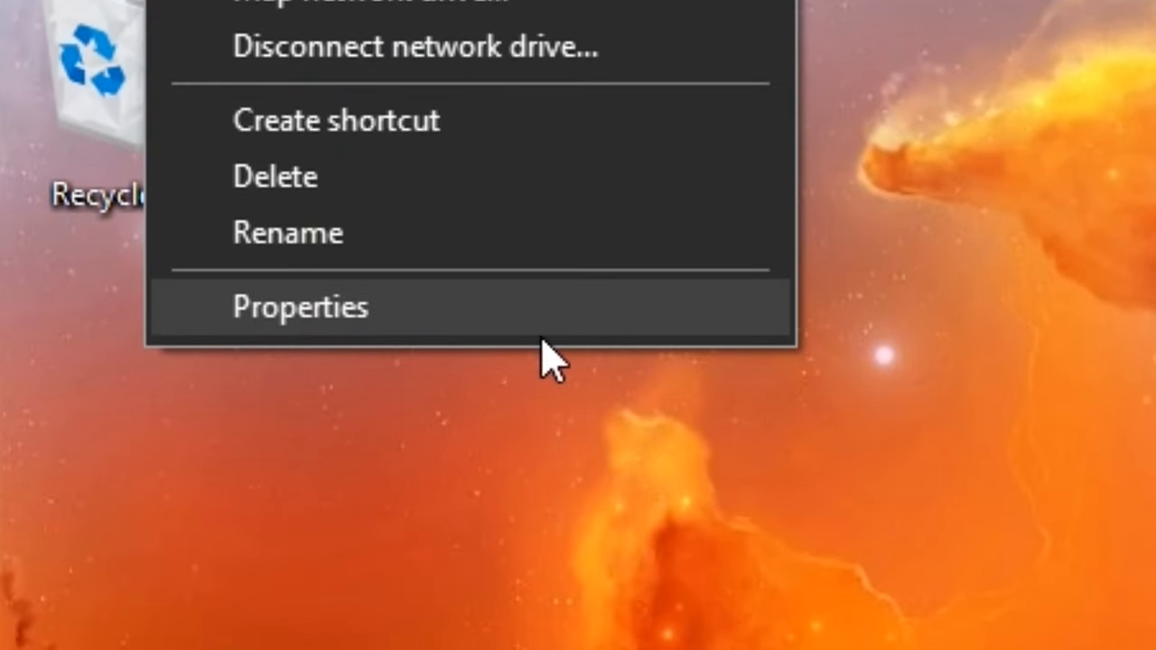
Reach Performance Options from This PC's advanced system settings
{"action": "left_click", "coordinate": [300, 307]}
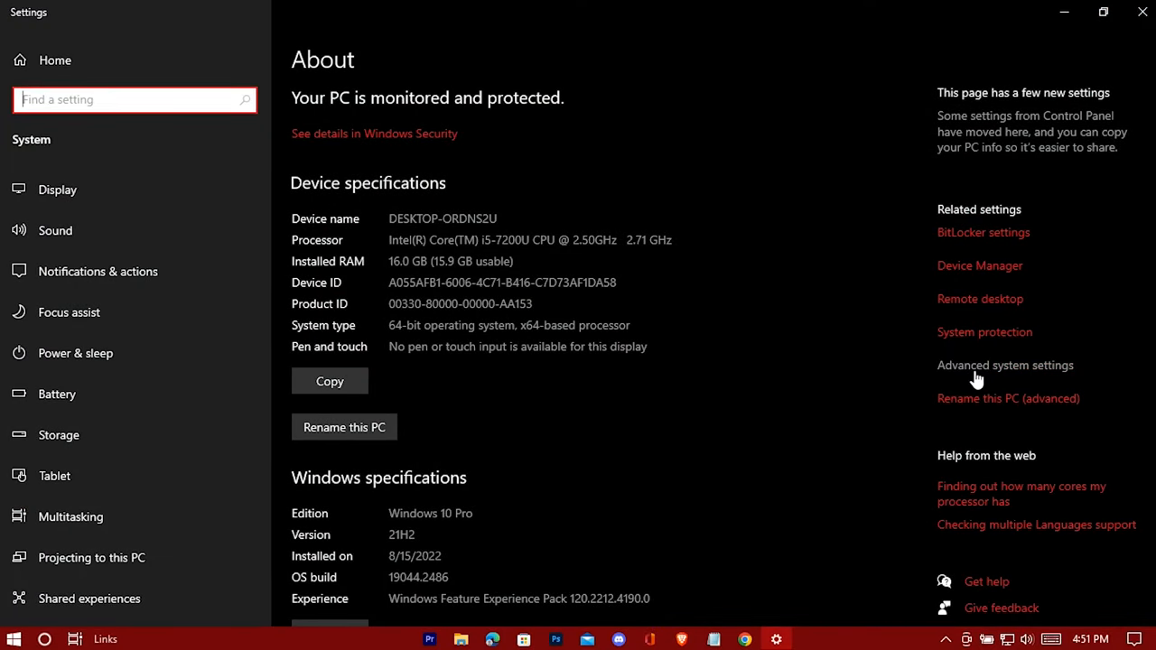
{"action": "left_click", "coordinate": [1004, 365]}
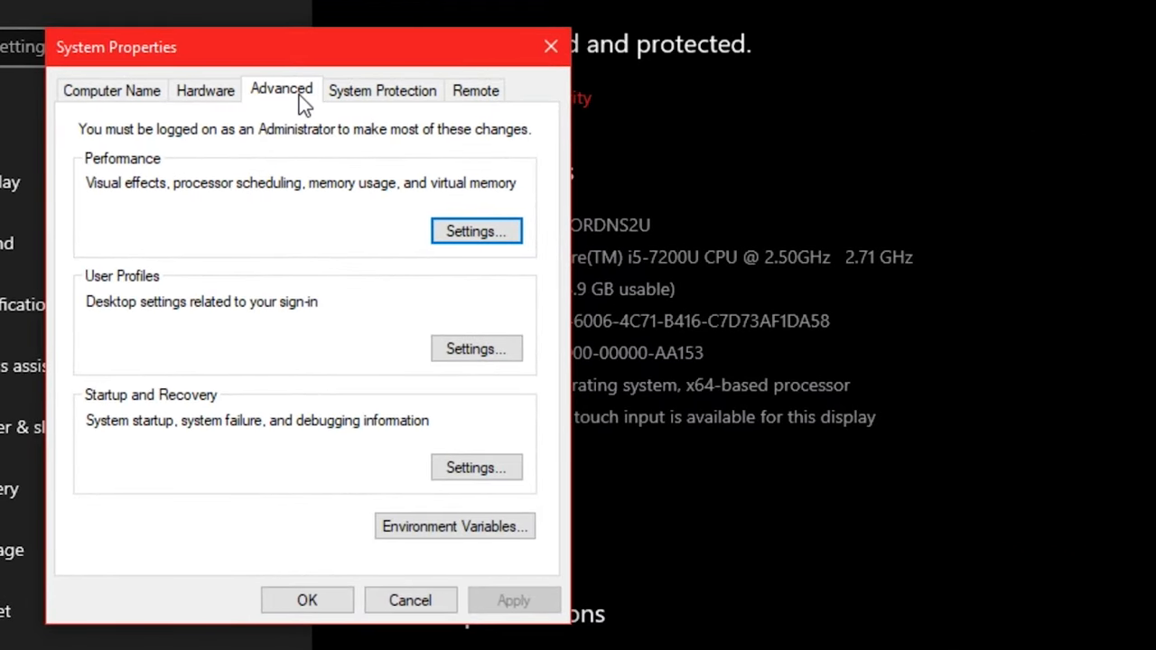
{"action": "left_click", "coordinate": [477, 231]}
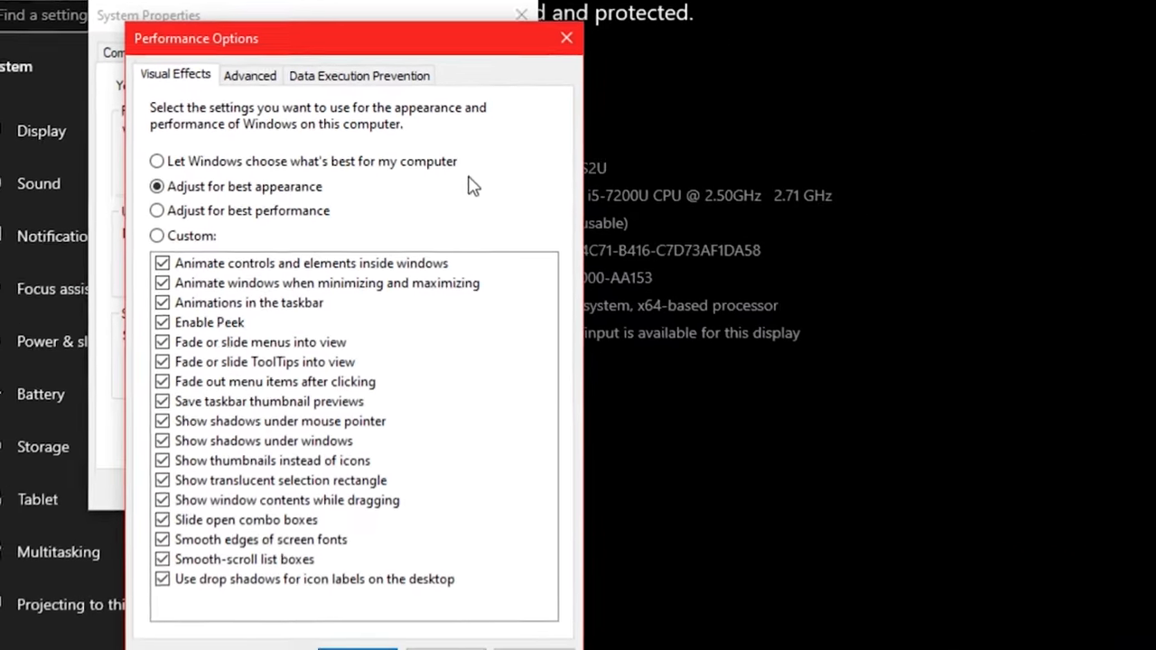
Set visual effects to best performance, keeping Show thumbnails instead of icons, and apply
{"action": "left_click", "coordinate": [155, 209]}
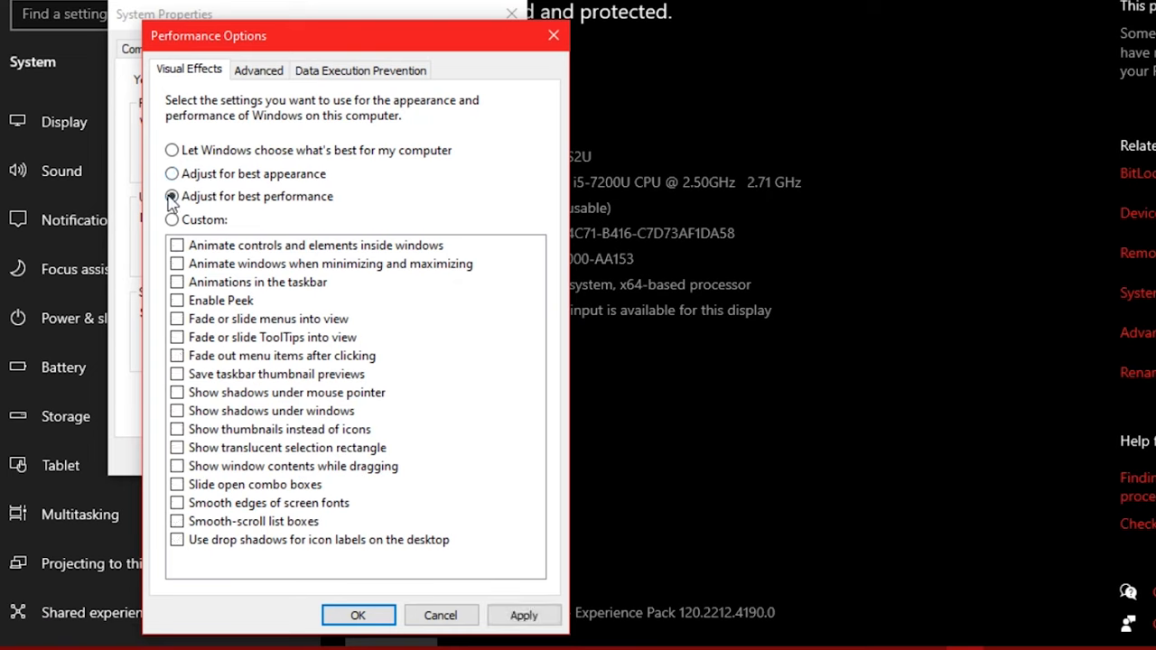
{"action": "left_click", "coordinate": [177, 430]}
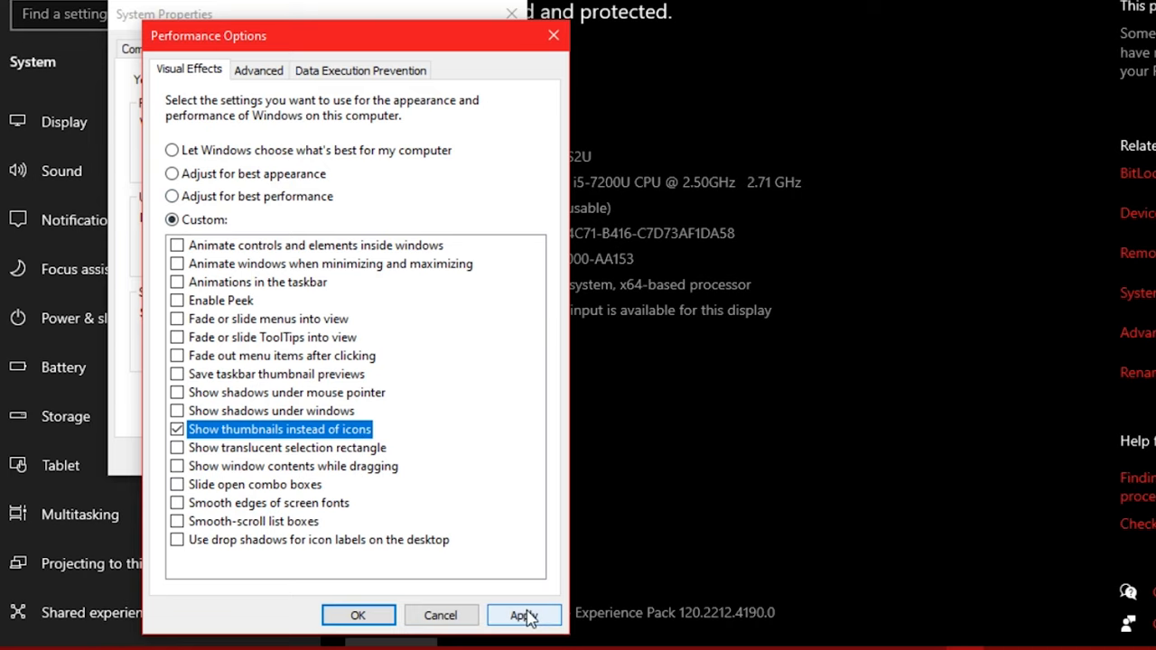
{"action": "left_click", "coordinate": [524, 614]}
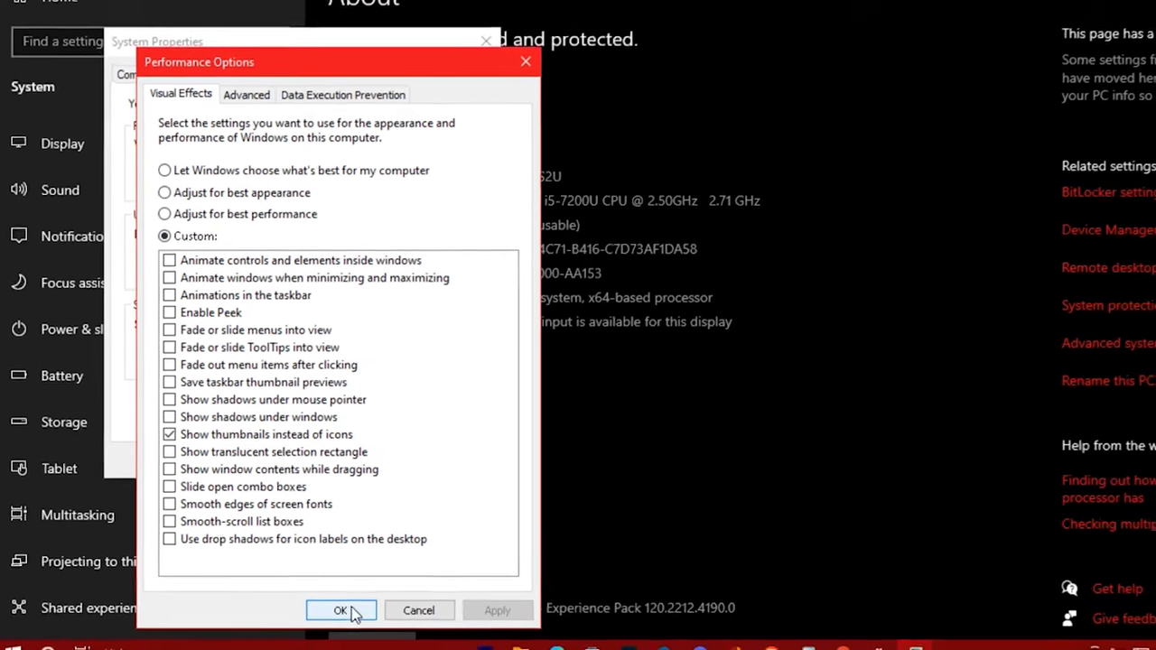
{"action": "left_click", "coordinate": [340, 611]}
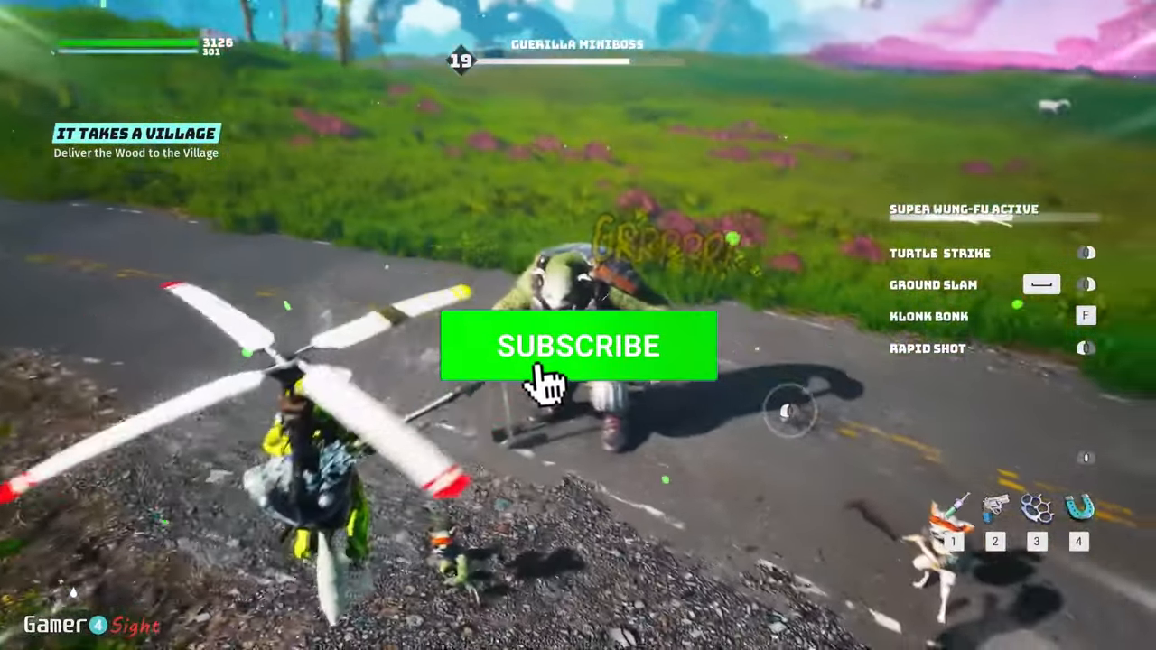
{"action": "left_click", "coordinate": [578, 346]}
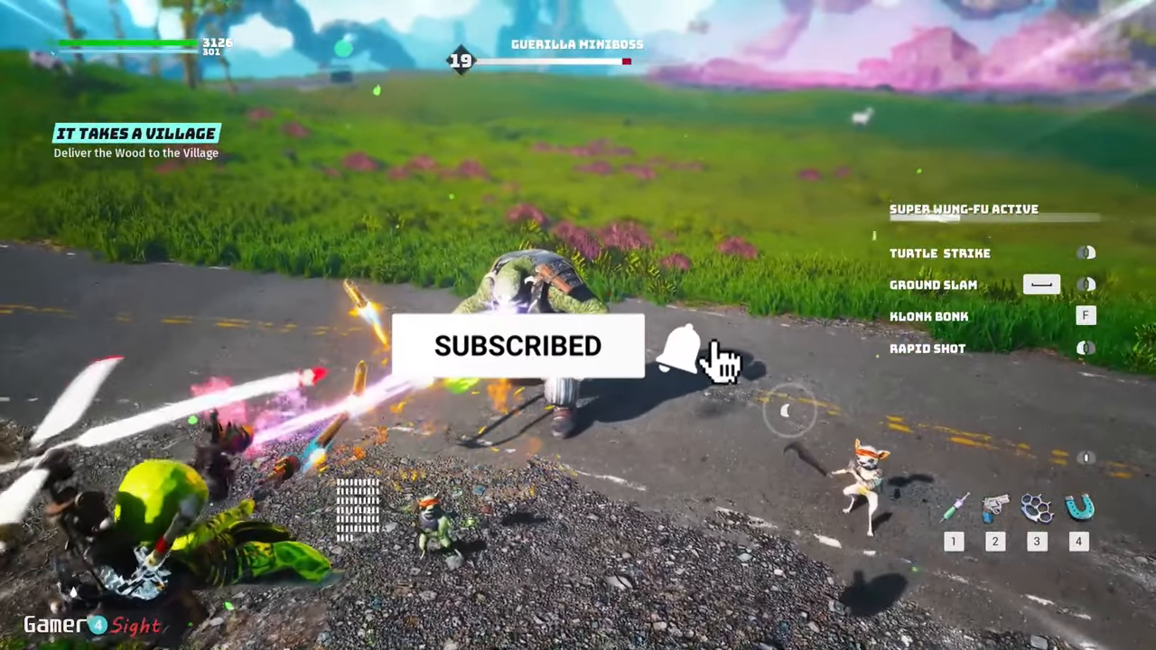
{"action": "left_click", "coordinate": [683, 347]}
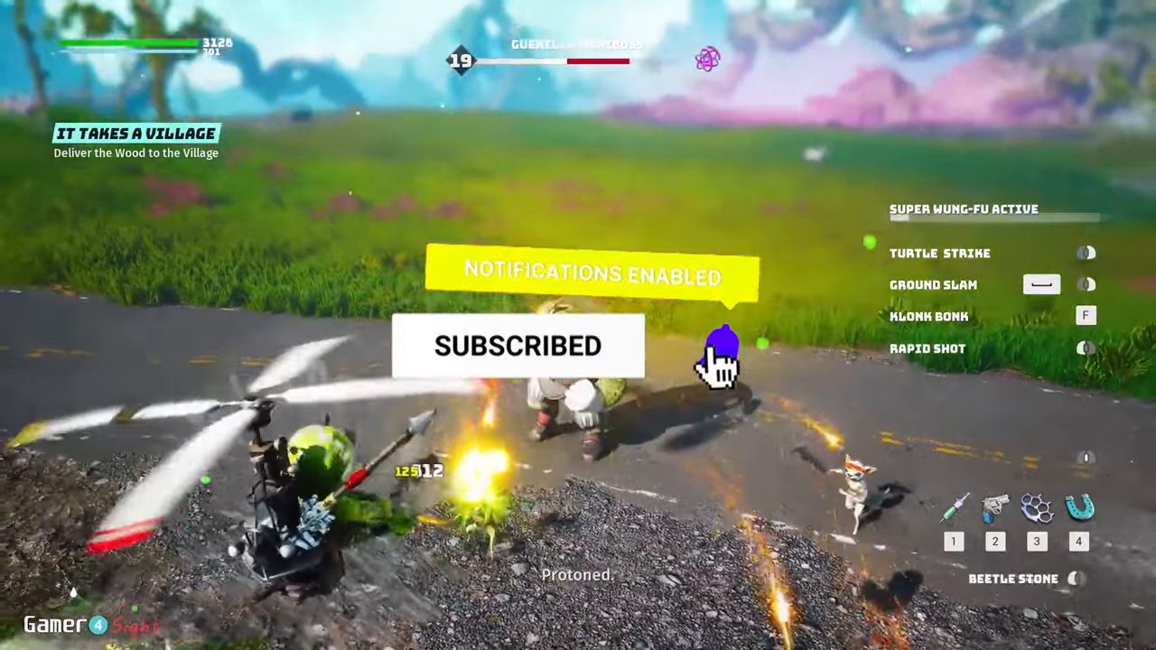